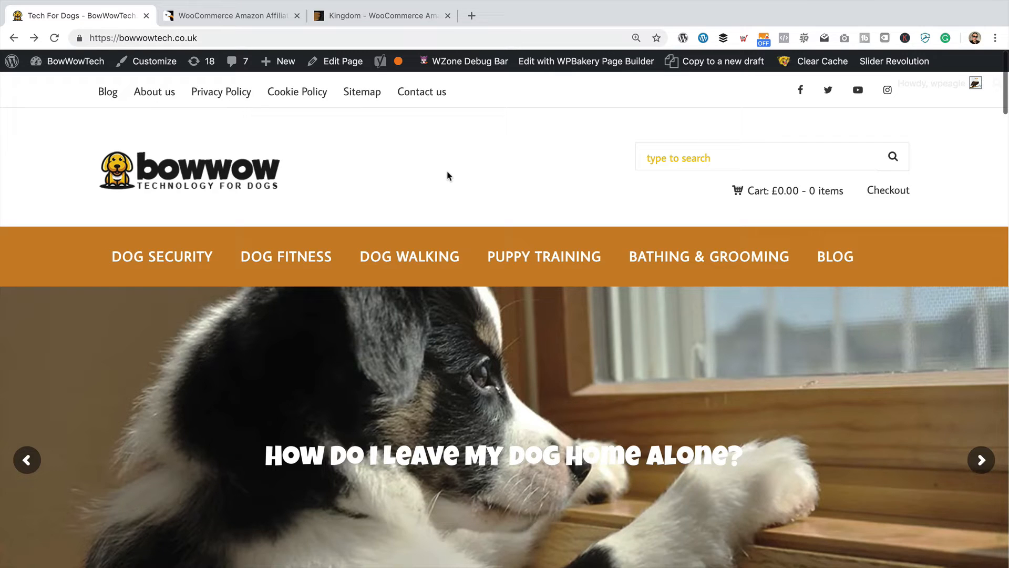
From the live homepage, go to Dashboard > Updates via the admin toolbar's updates counter
left_click(979, 460)
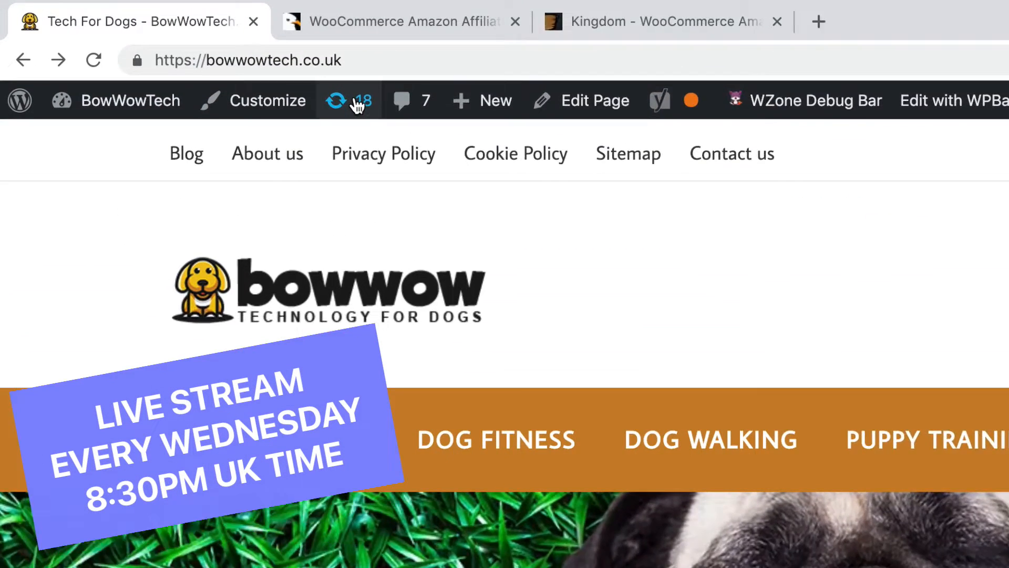
left_click(348, 100)
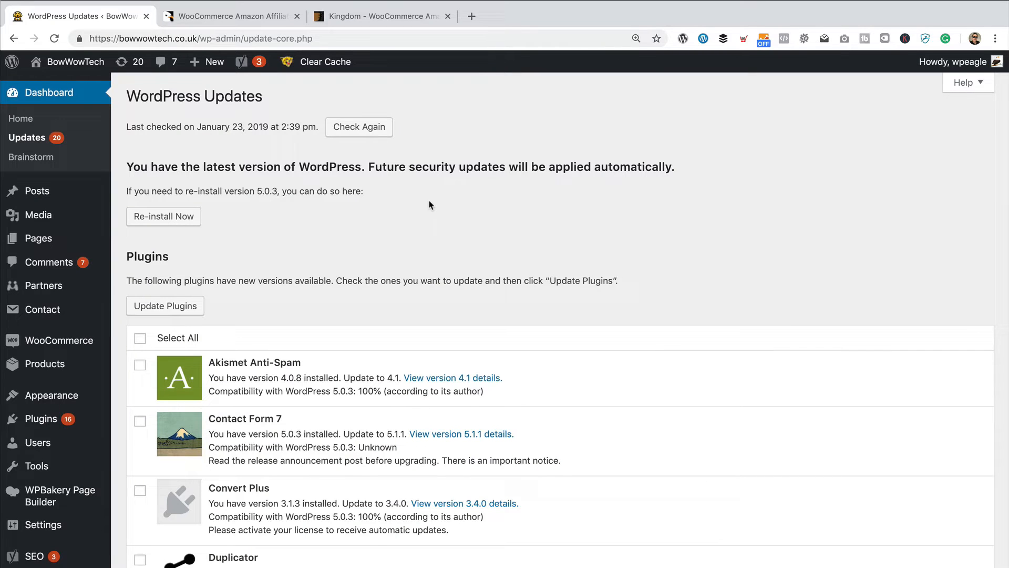
mouse_move(406, 206)
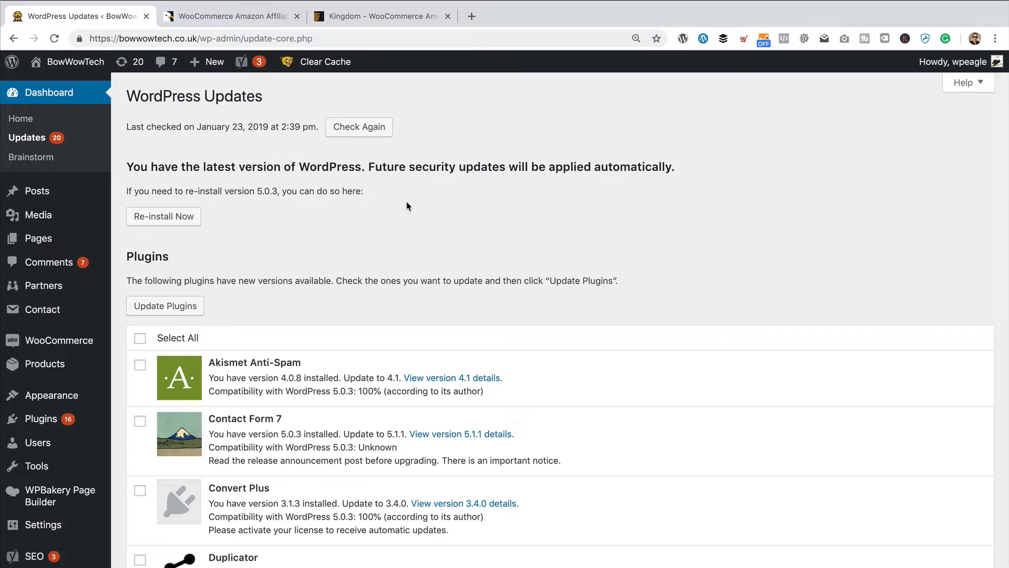
Scroll through the outdated plugins and tick Select All to mark every one for updating
scroll("down", 3)
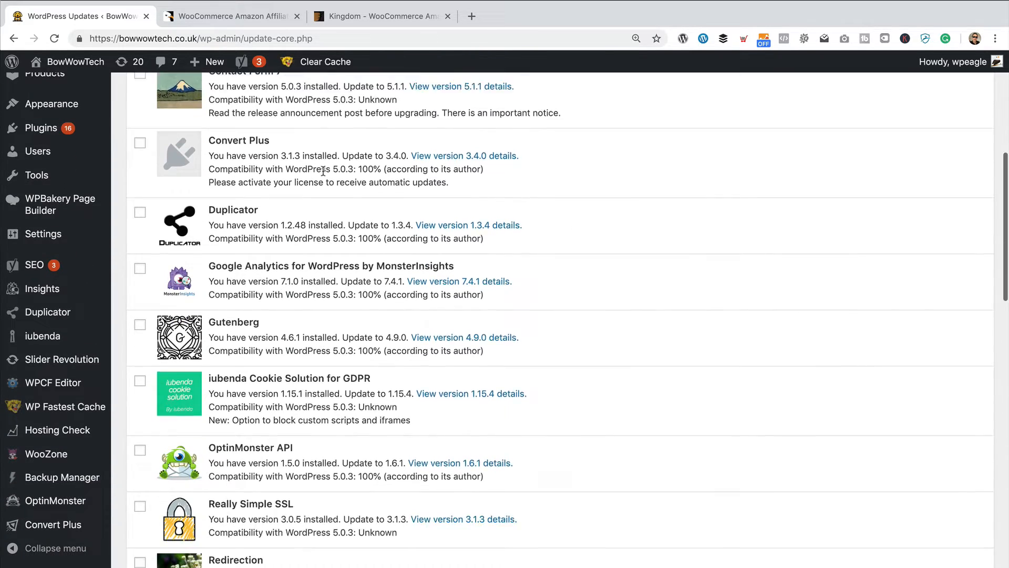
scroll("down", 3)
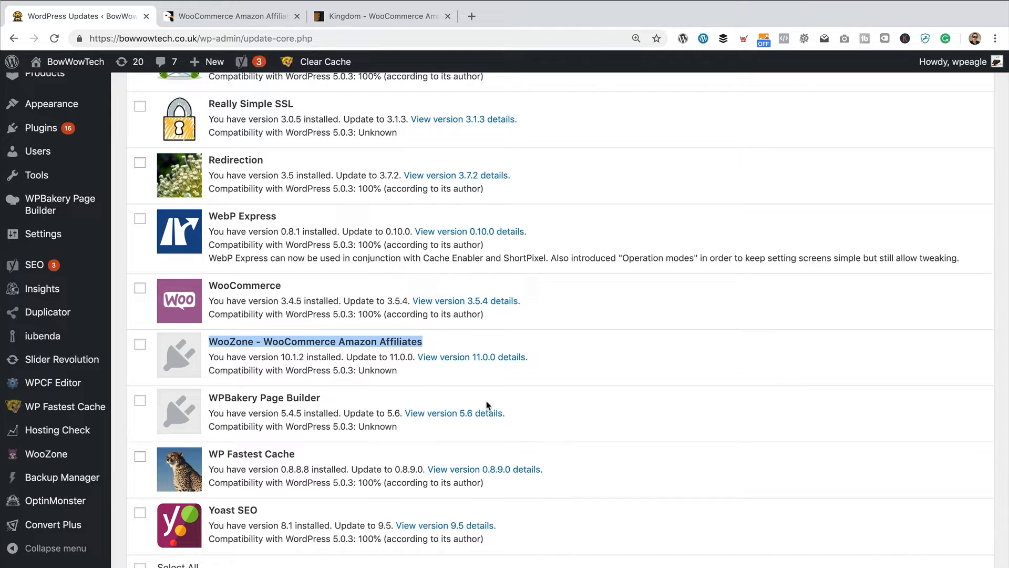
mouse_move(503, 340)
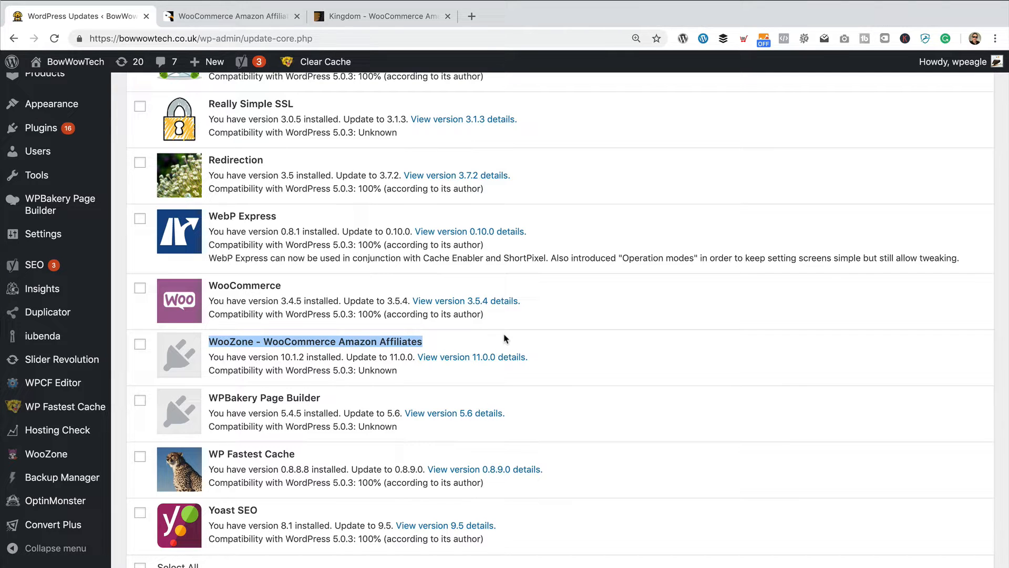
scroll("down", 3)
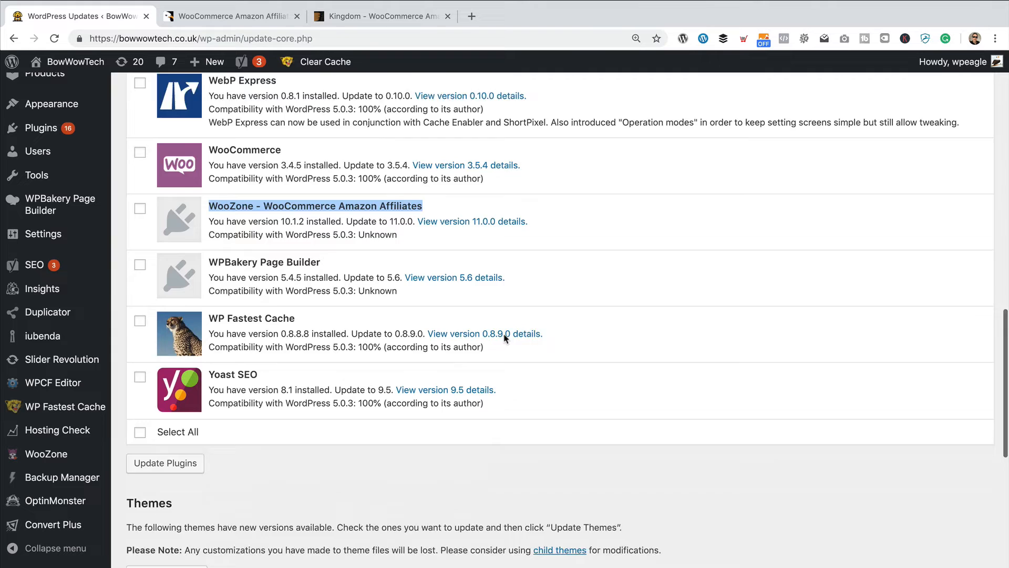
scroll("down", 3)
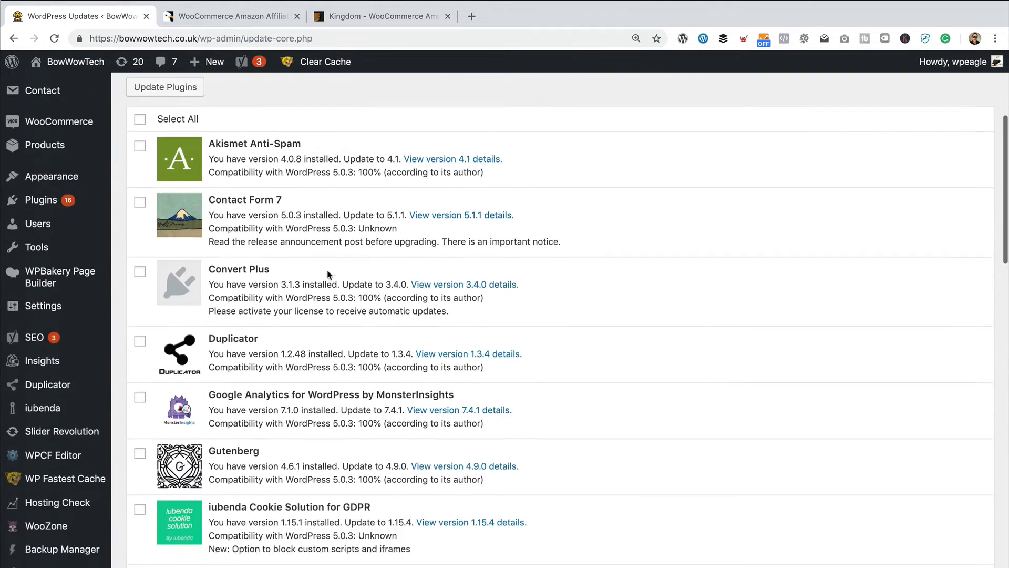
left_click(140, 203)
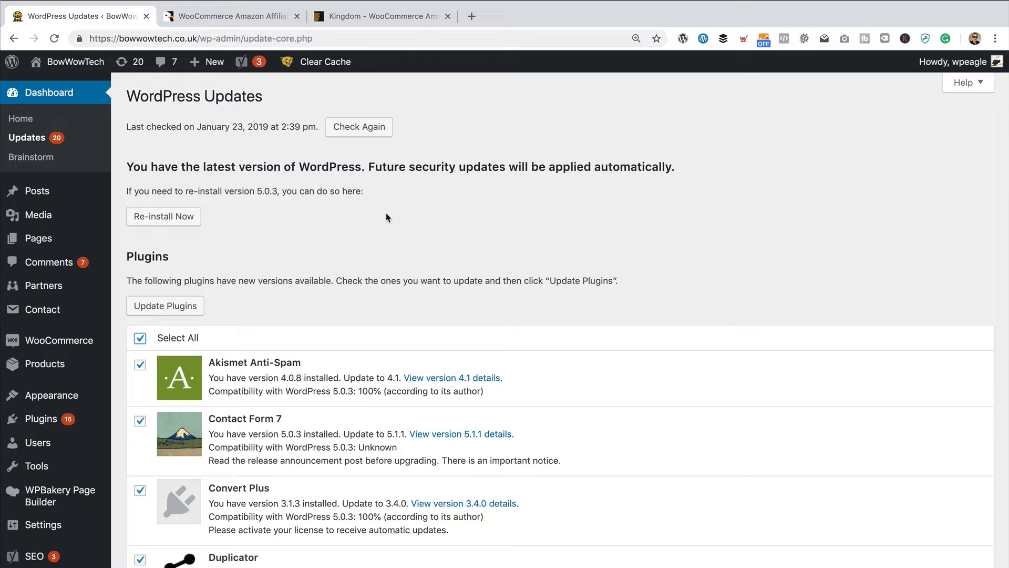
mouse_move(288, 300)
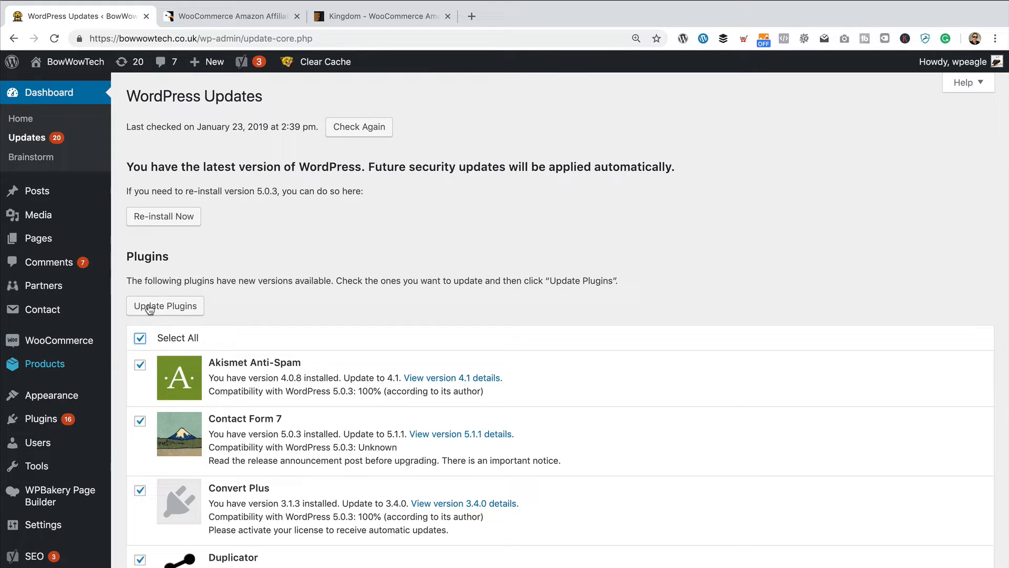
Run Update Plugins on the sixteen marked plugins and review the batch results
left_click(165, 304)
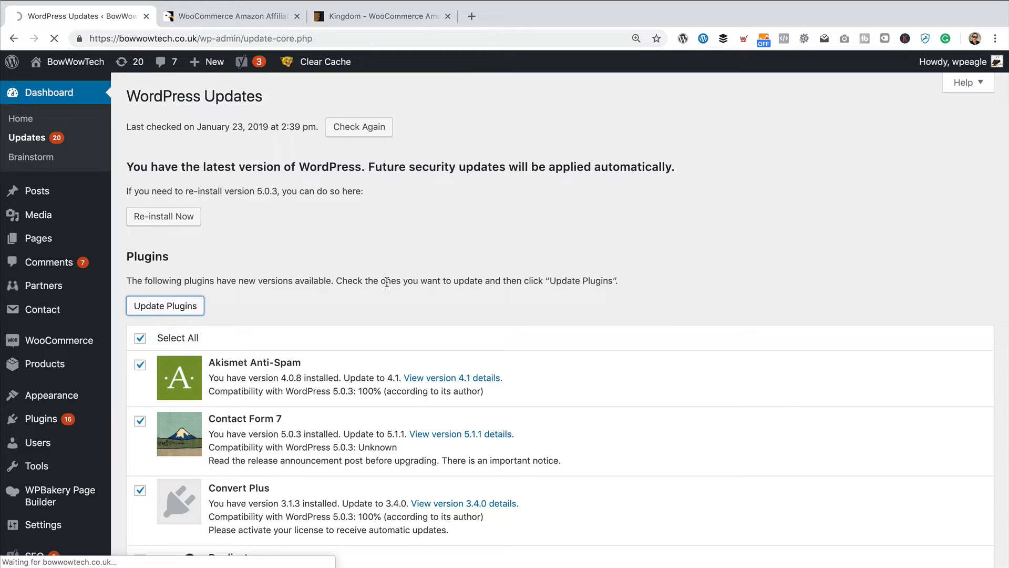
left_click(165, 304)
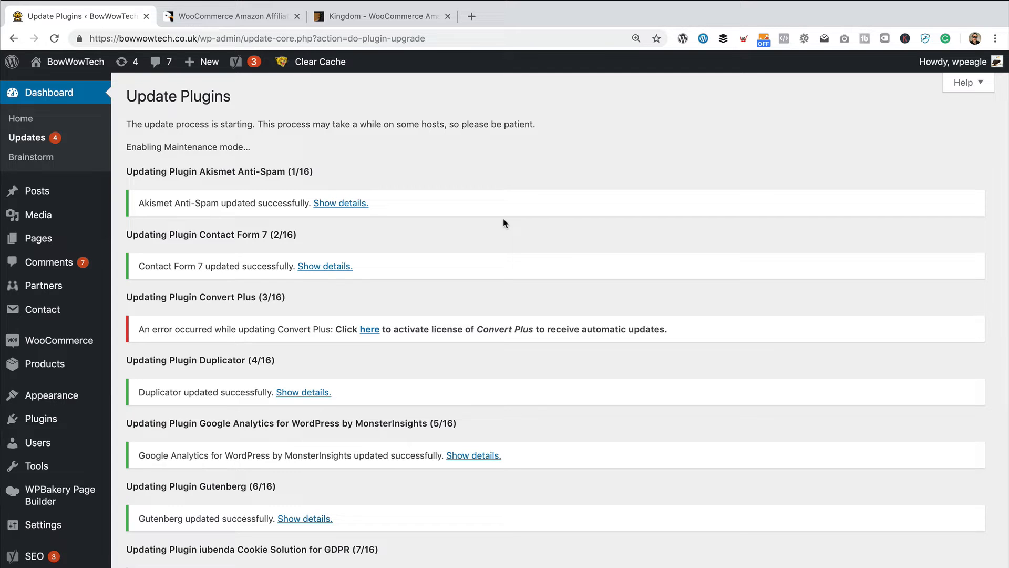
mouse_move(505, 222)
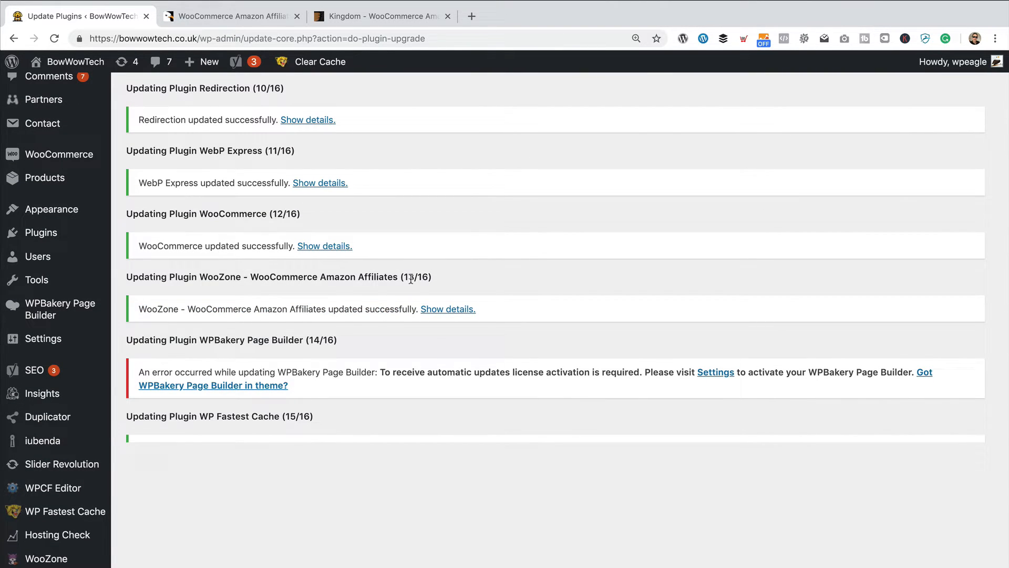
scroll("down", 3)
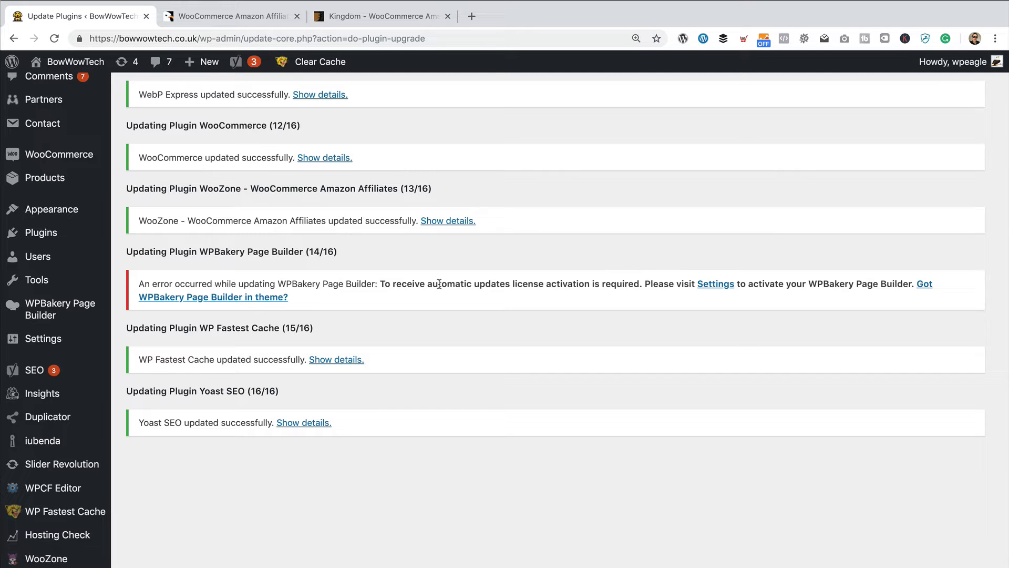
scroll("down", 3)
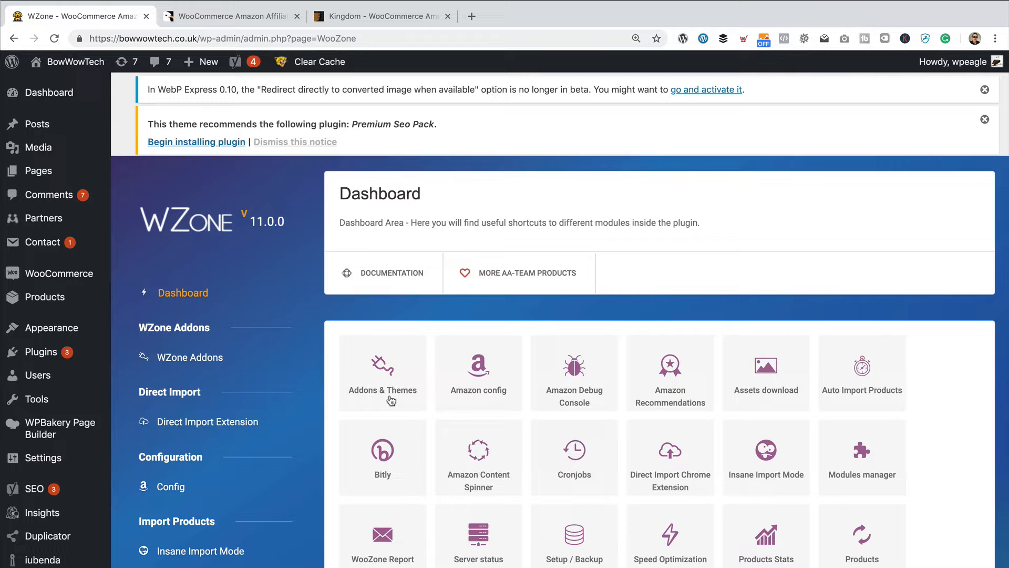
Review WooZone's Amazon config and stored access keys, then move to the Kingdom ThemeForest page
left_click(478, 374)
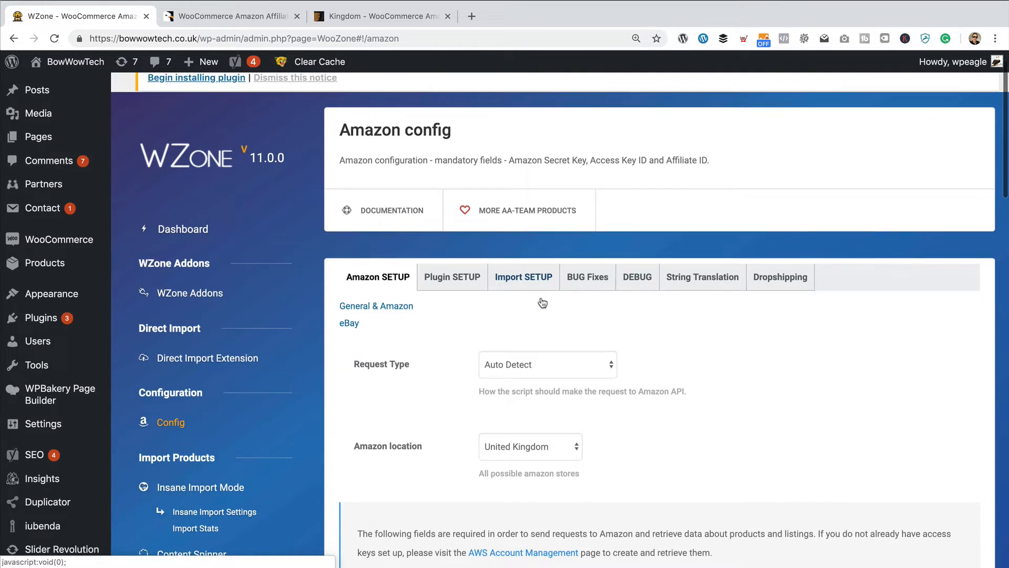
scroll("down", 3)
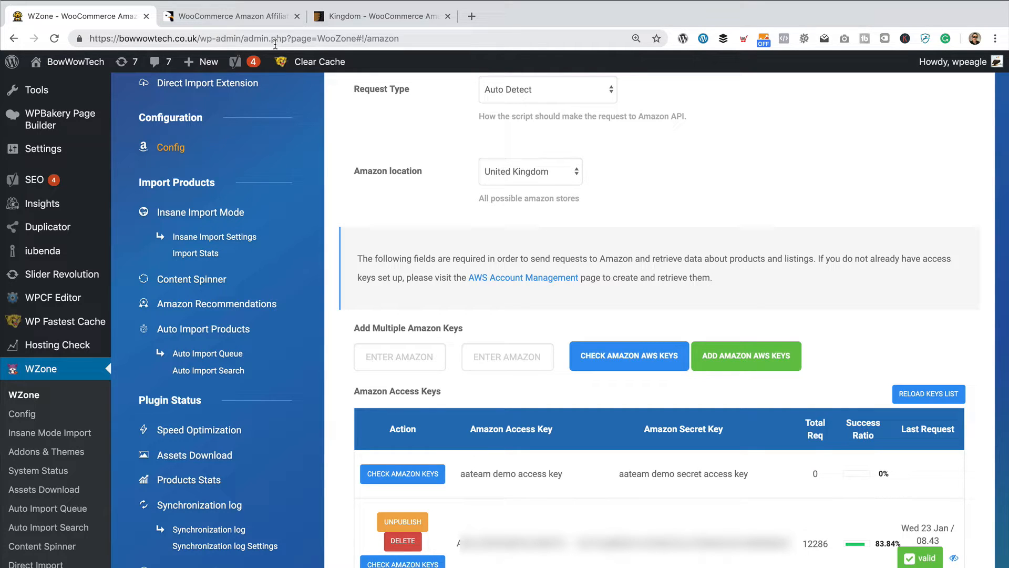
left_click(379, 16)
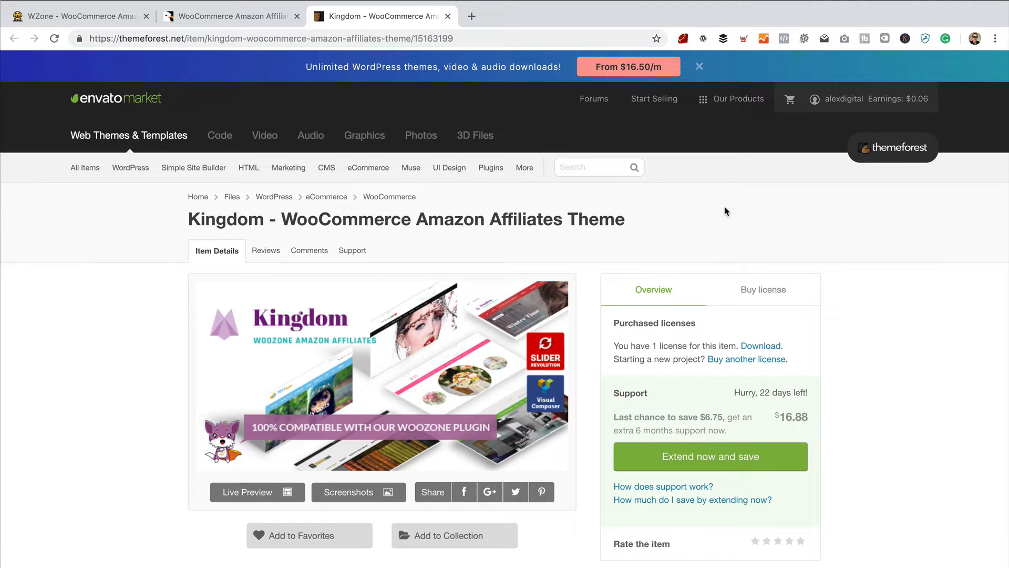
Download the purchased Kingdom theme files as a zip into the Kingdom Update folder
left_click(761, 346)
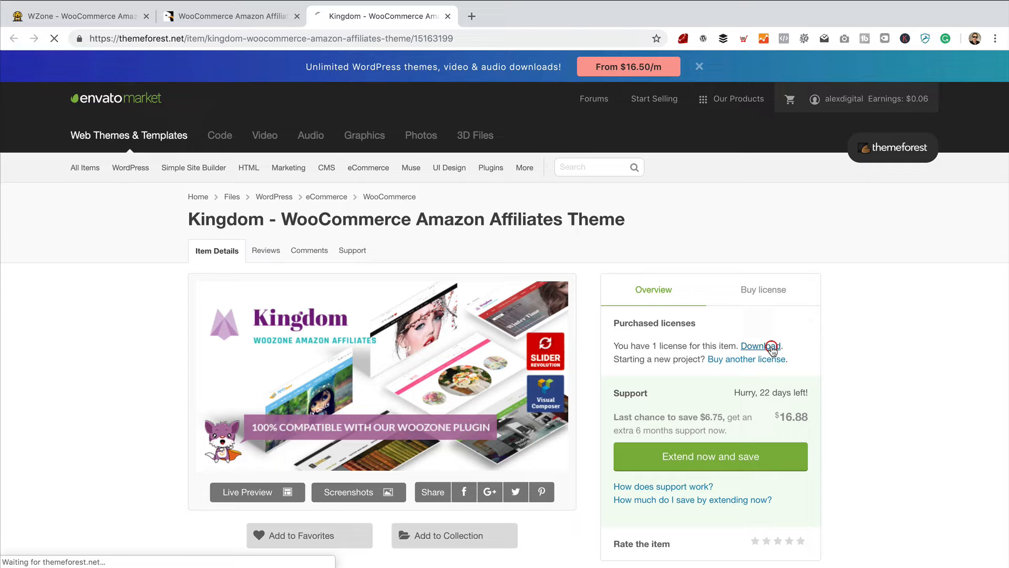
left_click(760, 345)
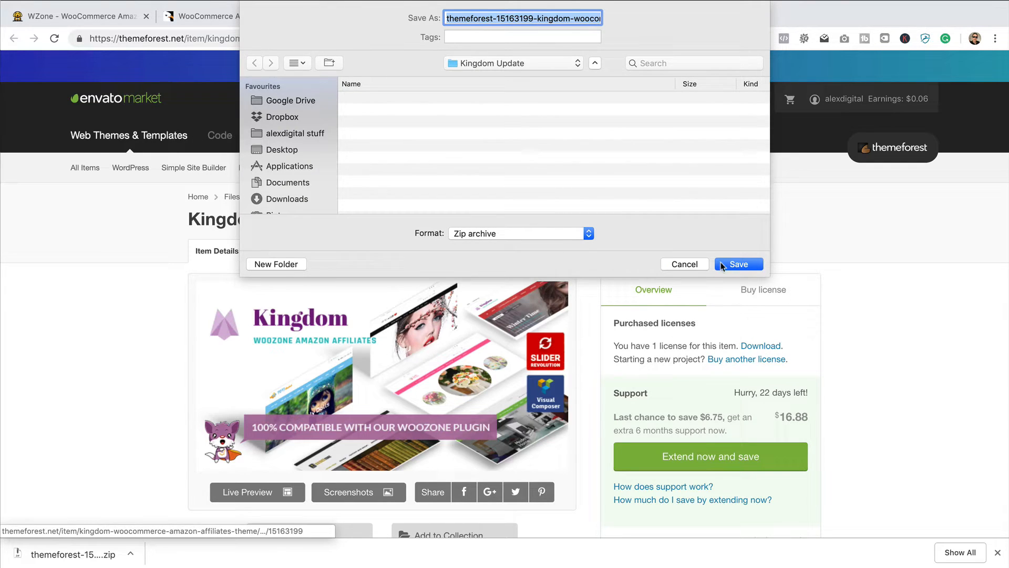
left_click(738, 263)
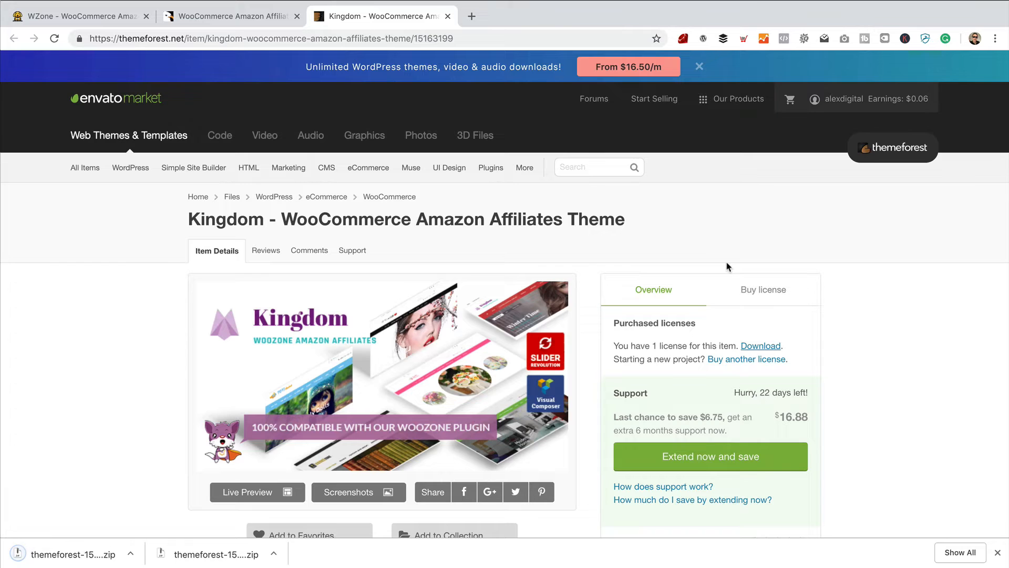
Reveal the downloaded Kingdom theme zip in Finder
scroll("down", 3)
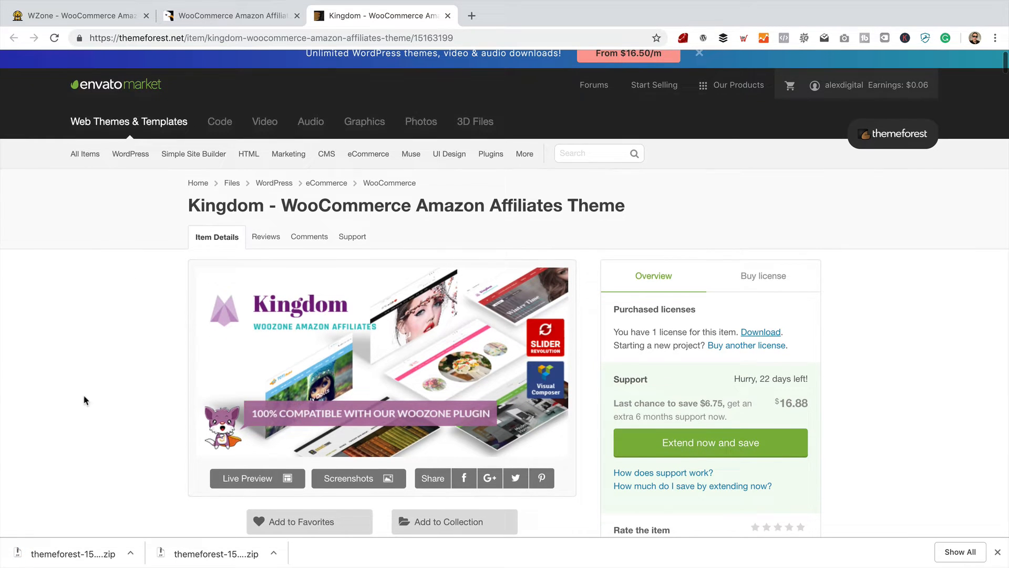
left_click(131, 554)
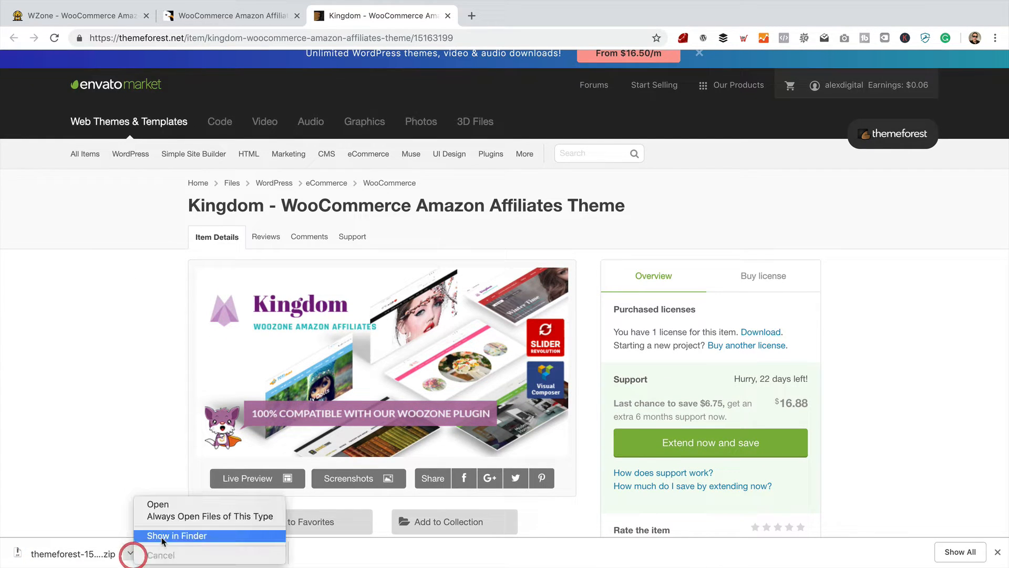
left_click(177, 535)
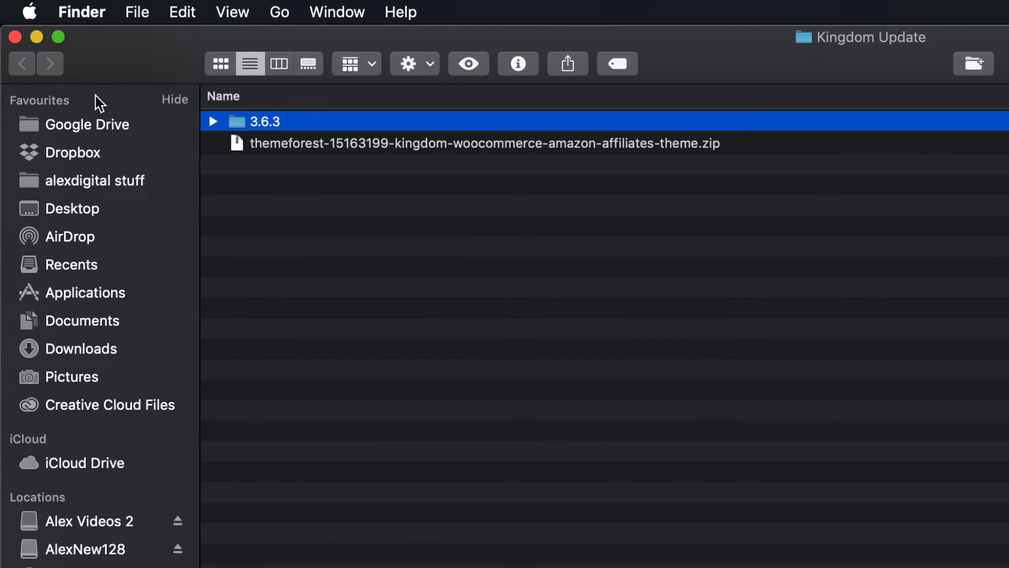
Browse into the 3.6.3 folder's Theme folder and its Theme Zipped subfolder
double_click(259, 121)
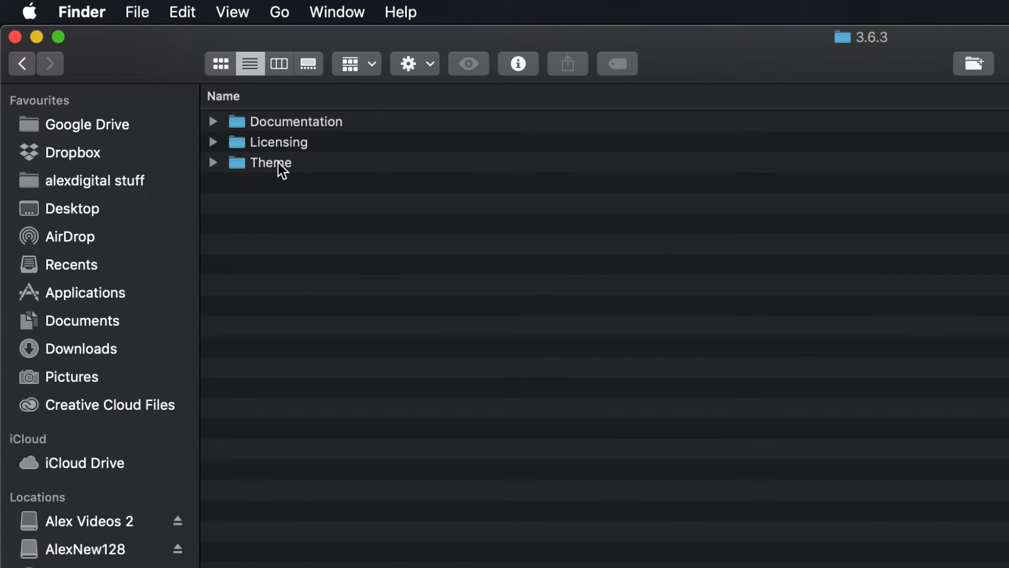
double_click(270, 162)
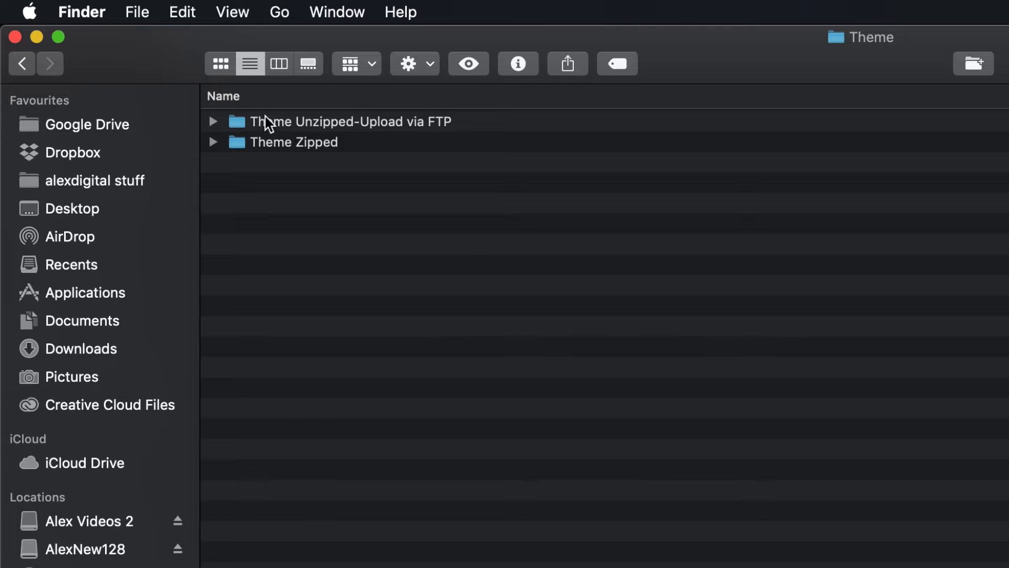
mouse_move(337, 233)
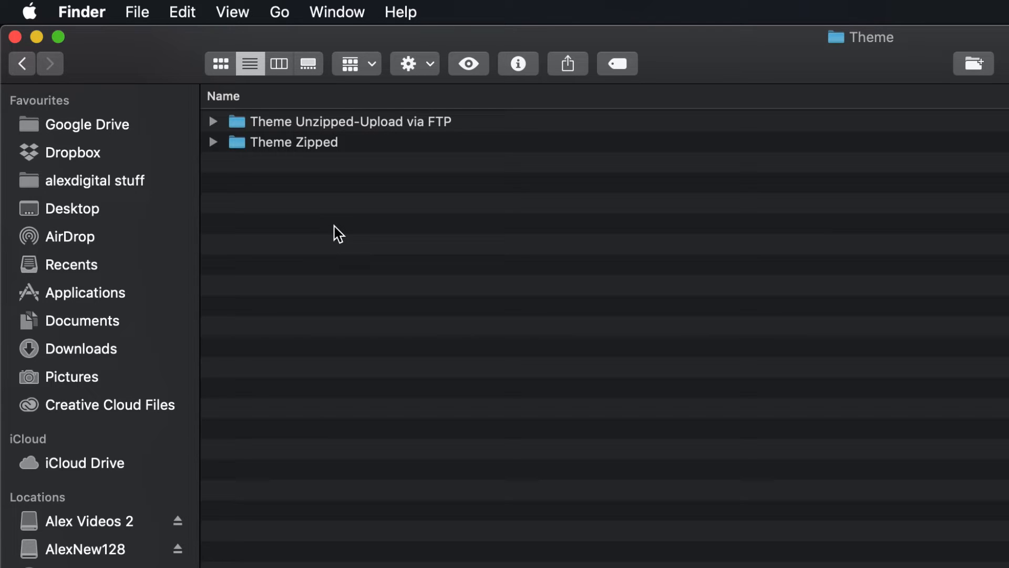
left_click(293, 142)
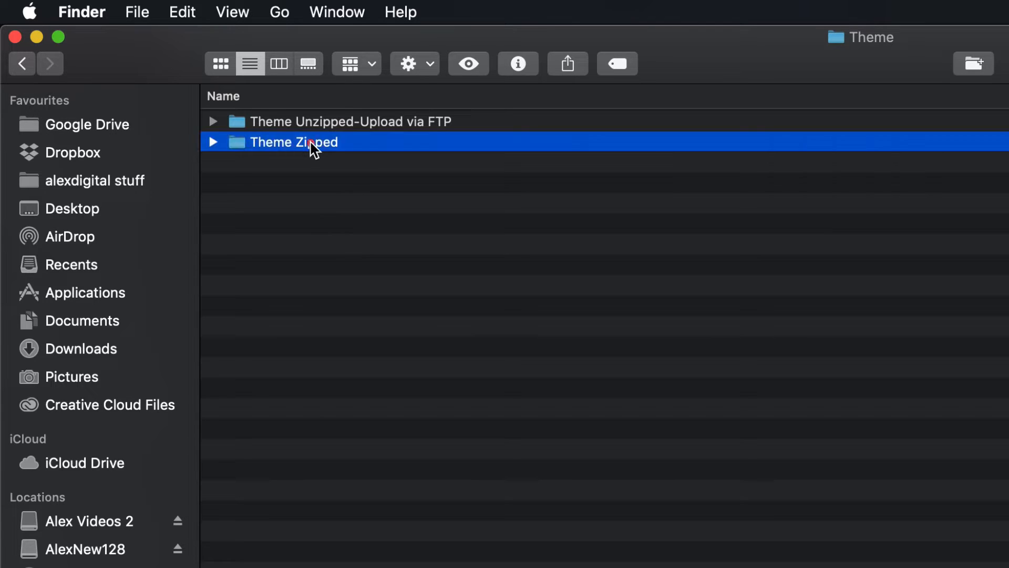
double_click(293, 142)
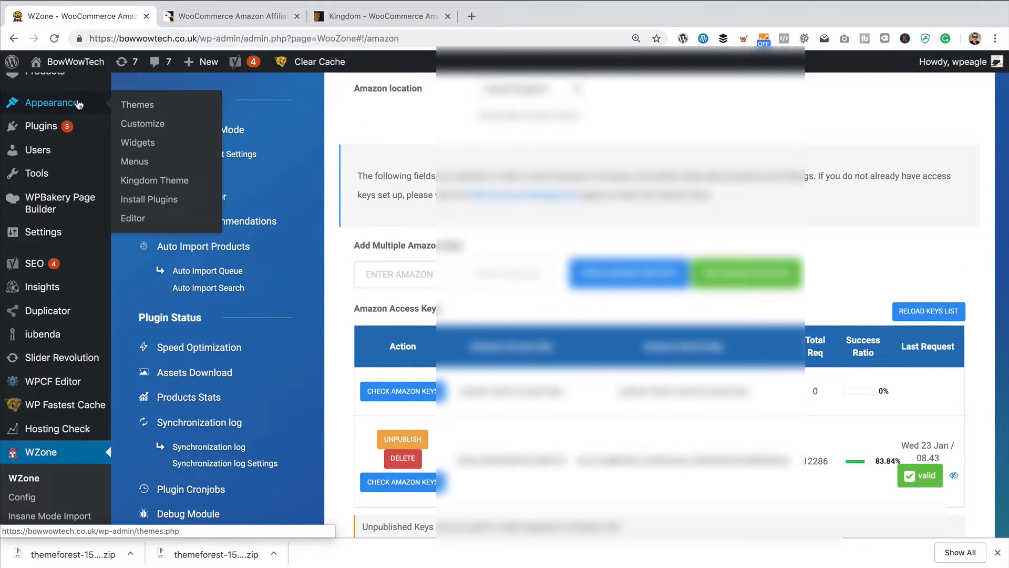
Go to Appearance > Themes to list the six installed themes
left_click(137, 104)
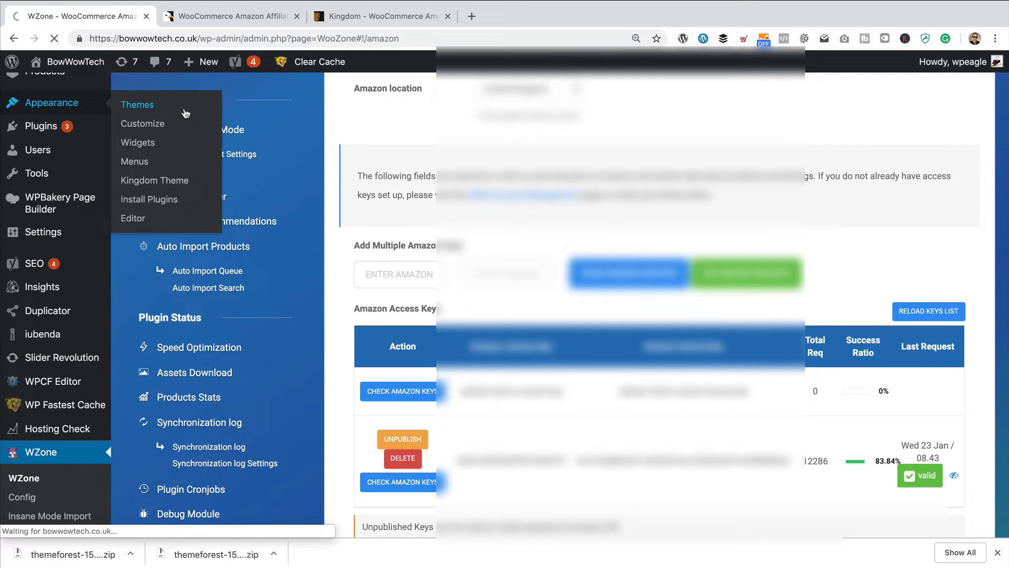
left_click(136, 104)
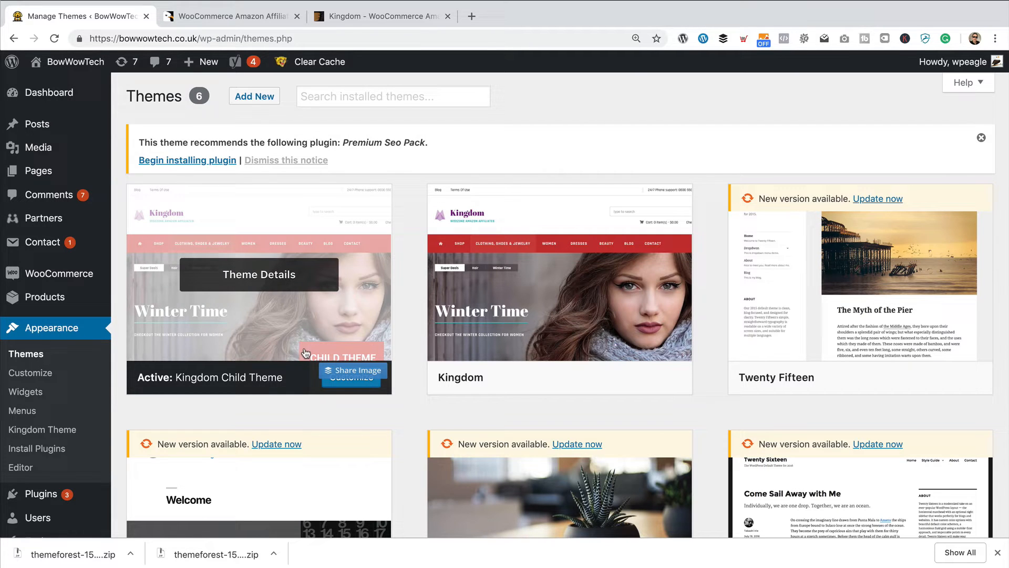
mouse_move(399, 406)
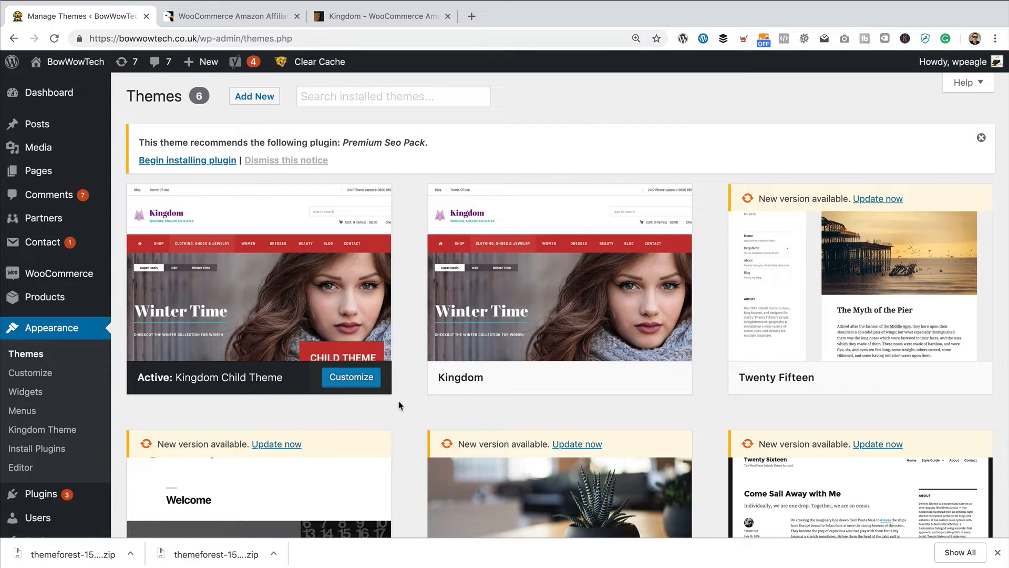
mouse_move(475, 398)
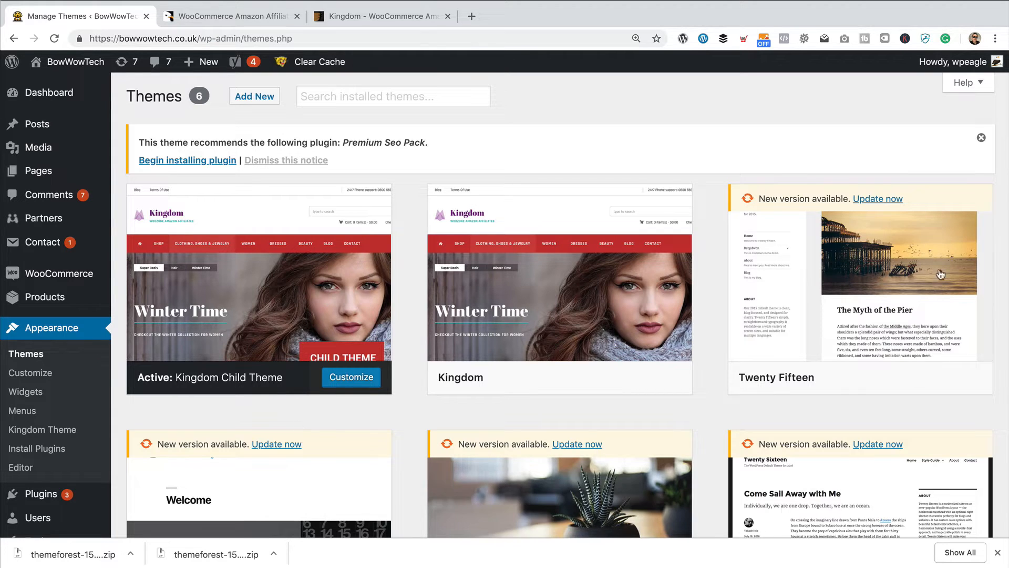
Activate the Twenty Fifteen theme in place of Kingdom Child Theme
left_click(883, 376)
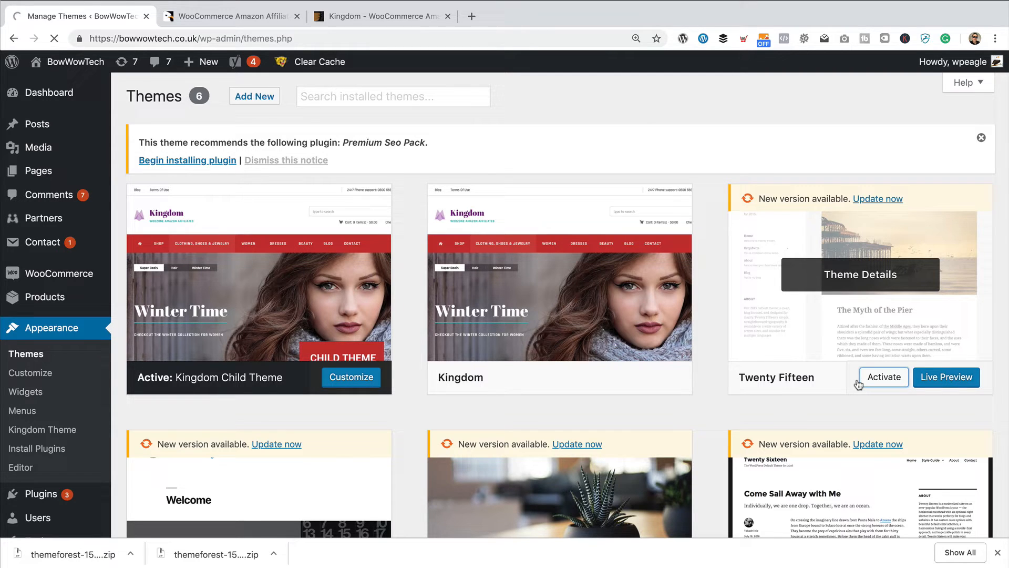
left_click(883, 377)
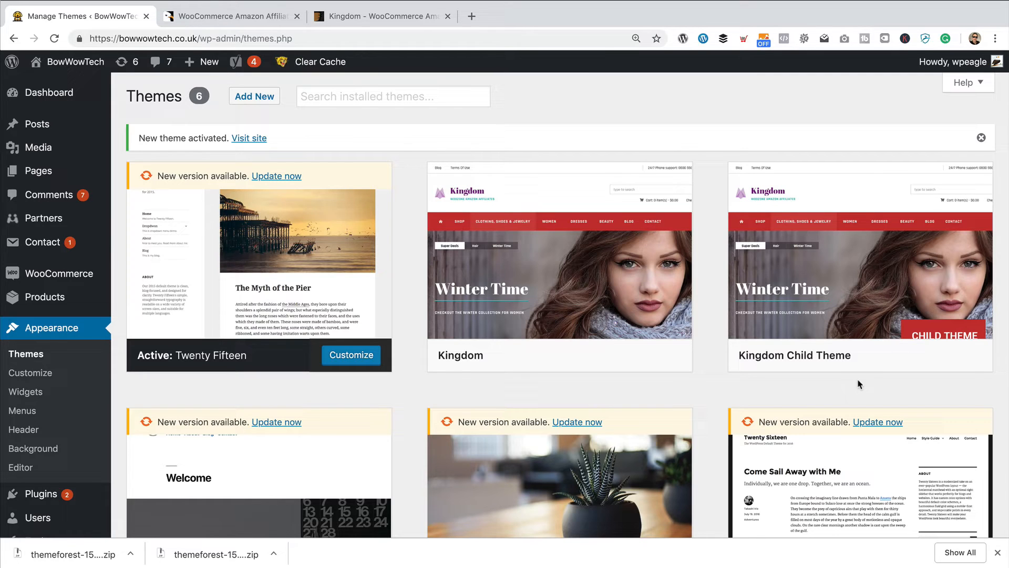
mouse_move(821, 388)
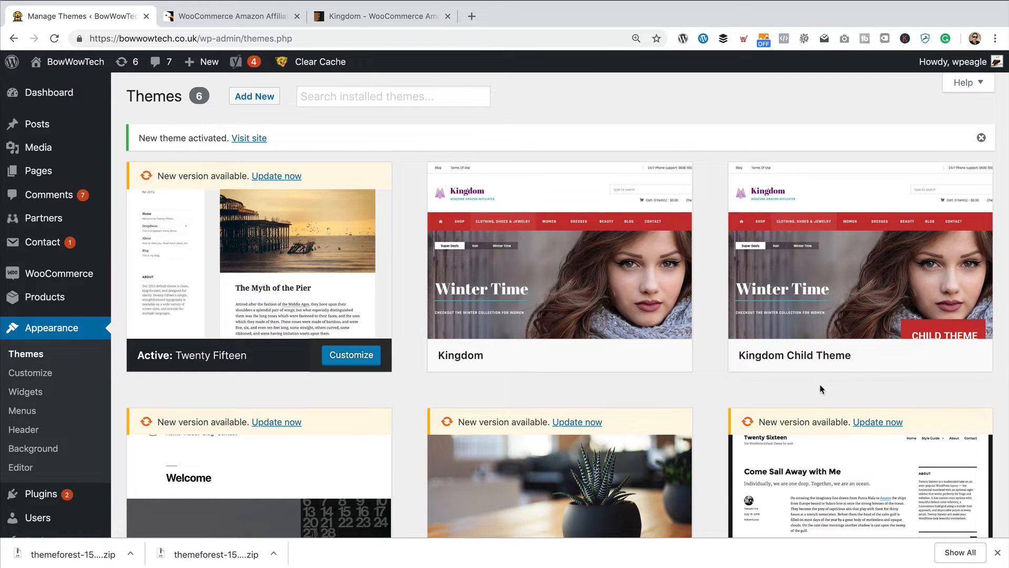
Delete the parent Kingdom theme from its Theme Details overlay and confirm
left_click(558, 267)
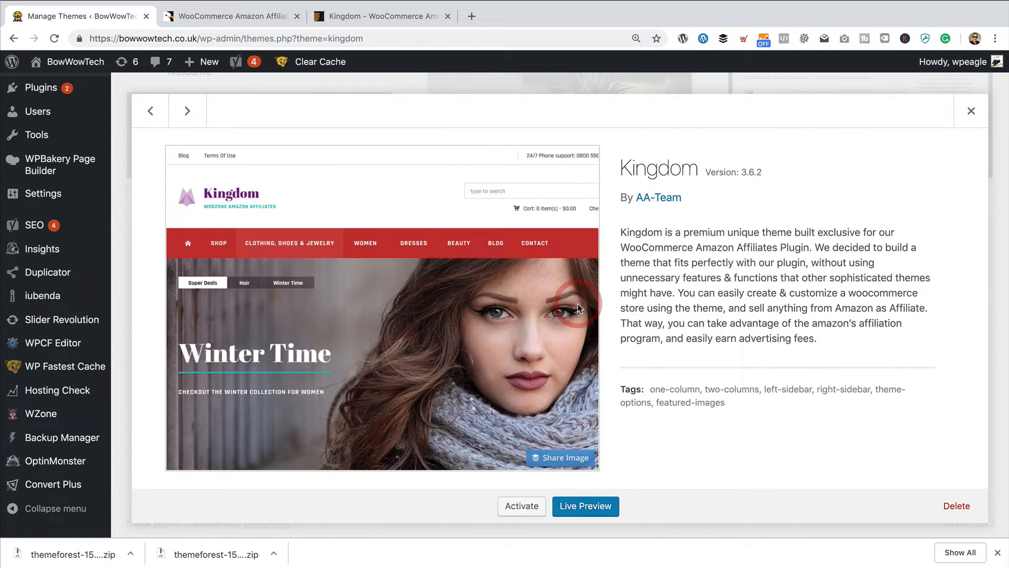
double_click(658, 168)
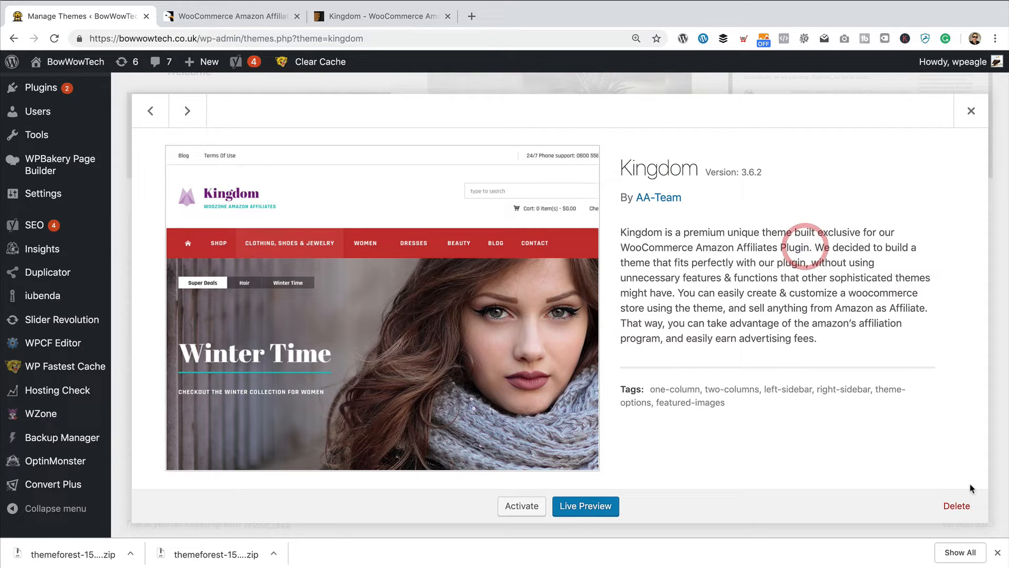
left_click(955, 505)
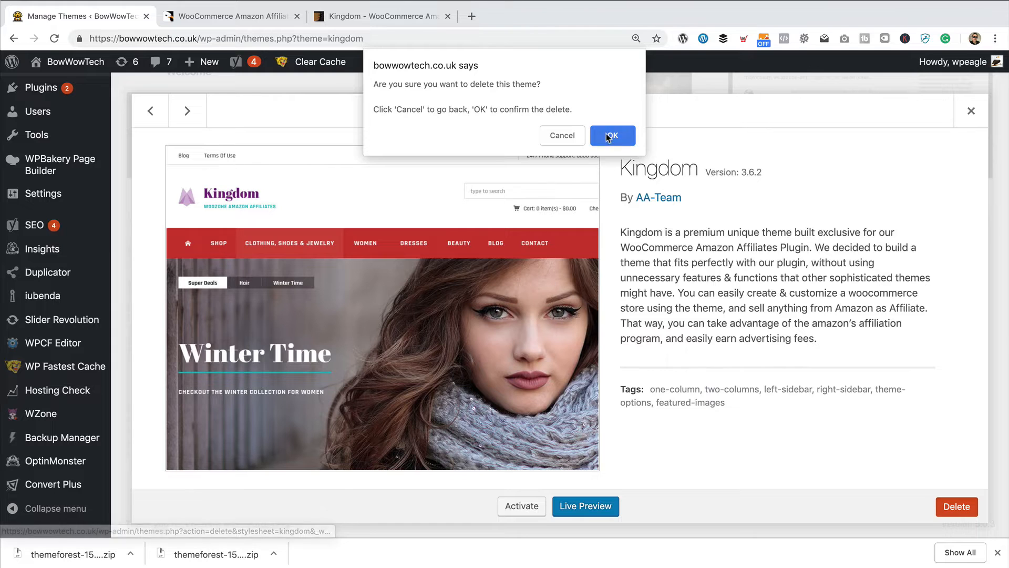
left_click(611, 135)
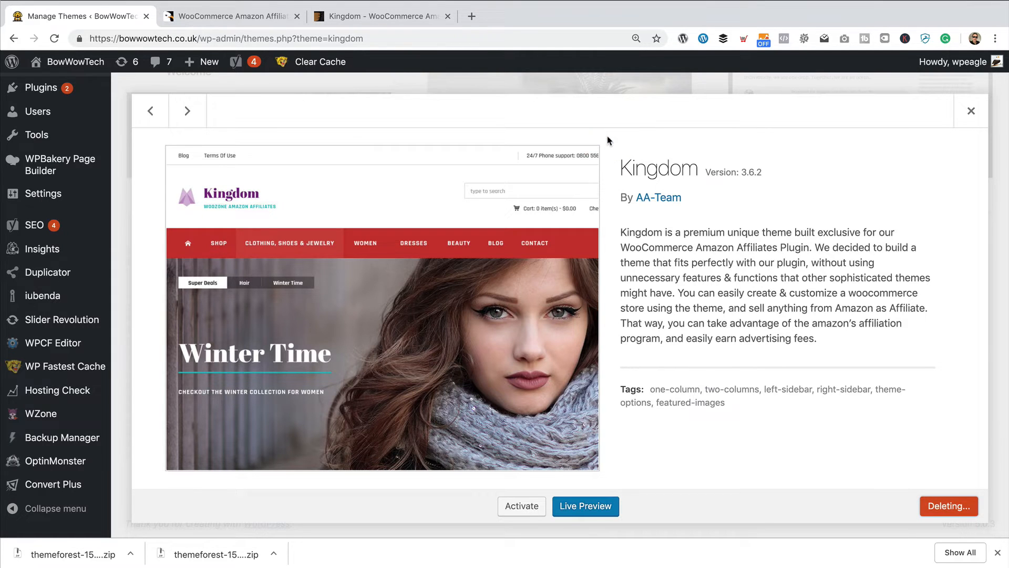
left_click(970, 111)
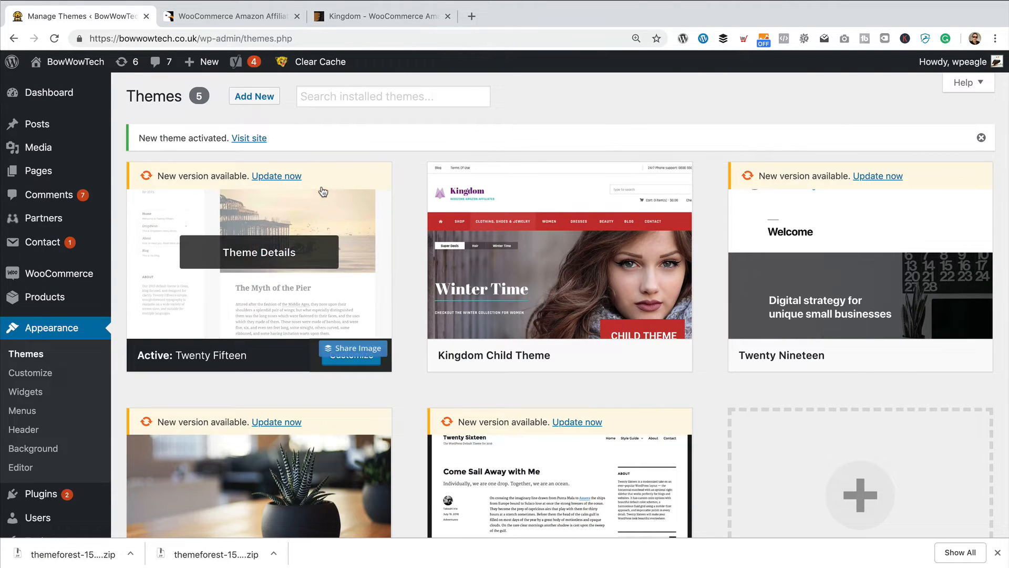
Start Add New > Upload Theme and browse for a theme file on the computer
left_click(253, 95)
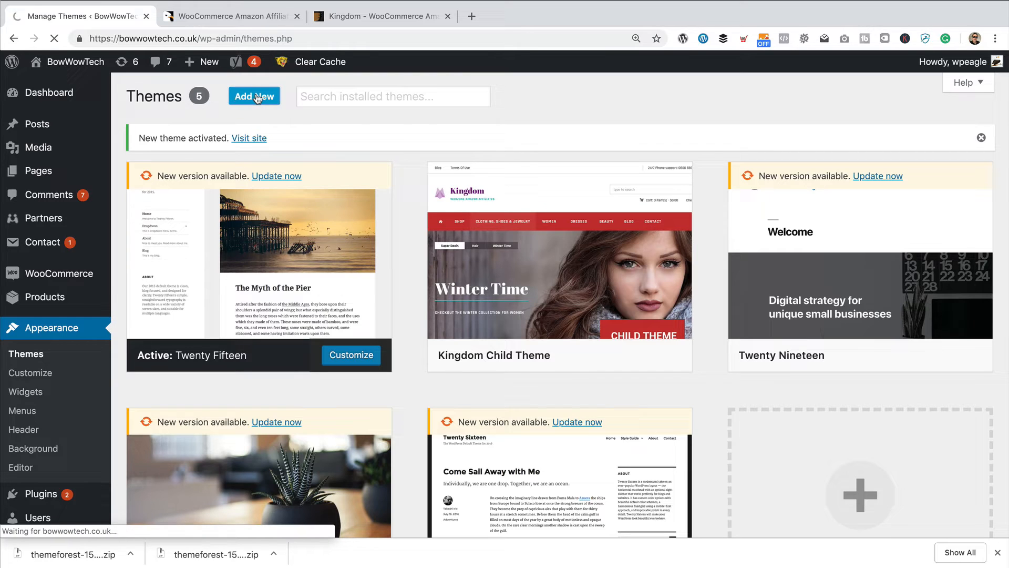
left_click(253, 96)
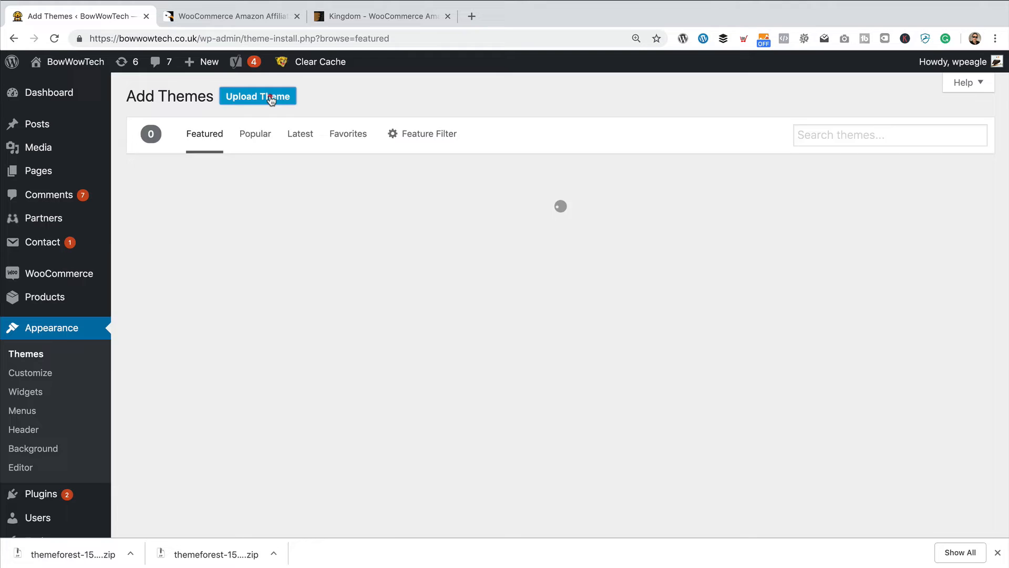
left_click(258, 96)
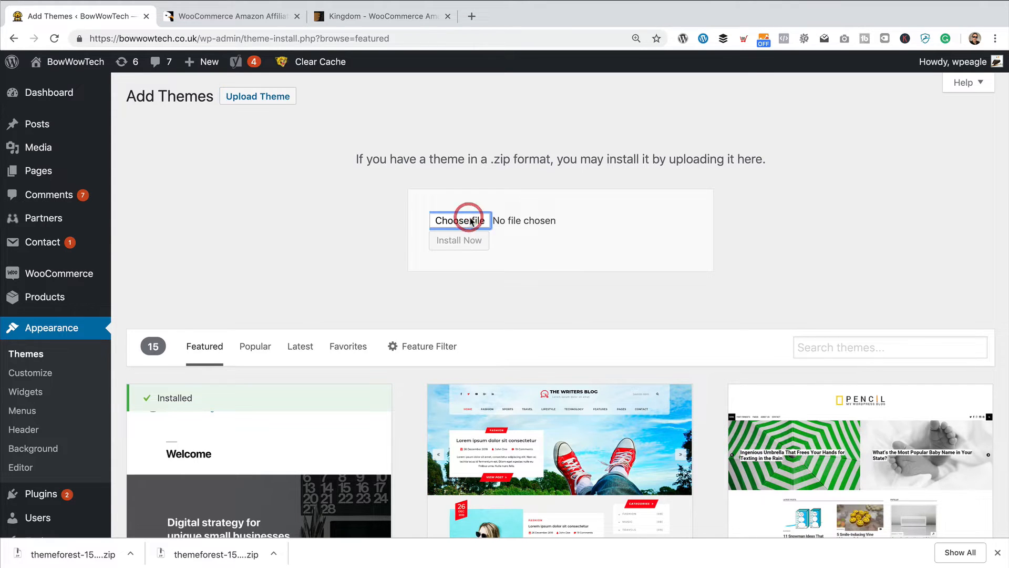
left_click(460, 220)
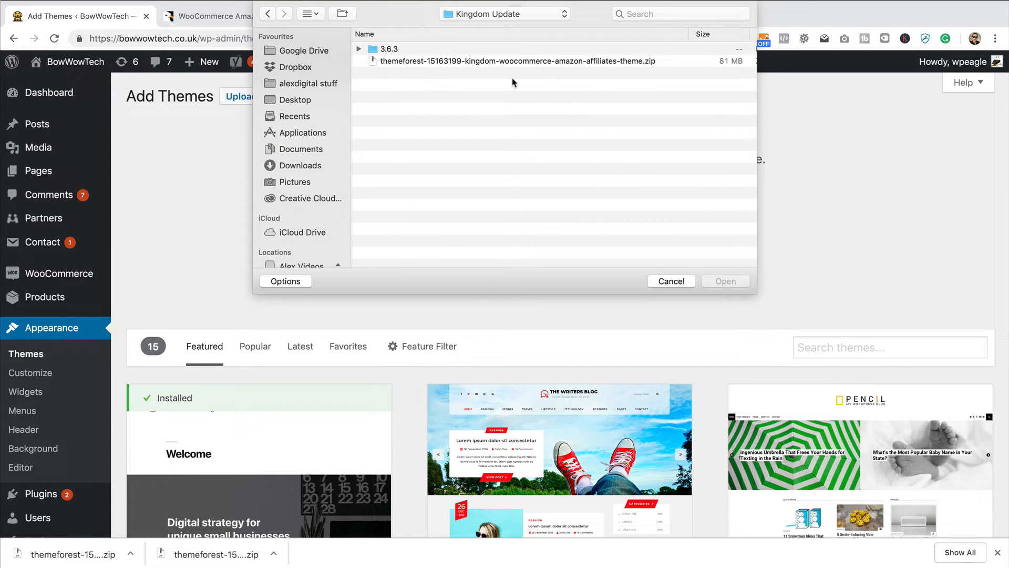
mouse_move(479, 65)
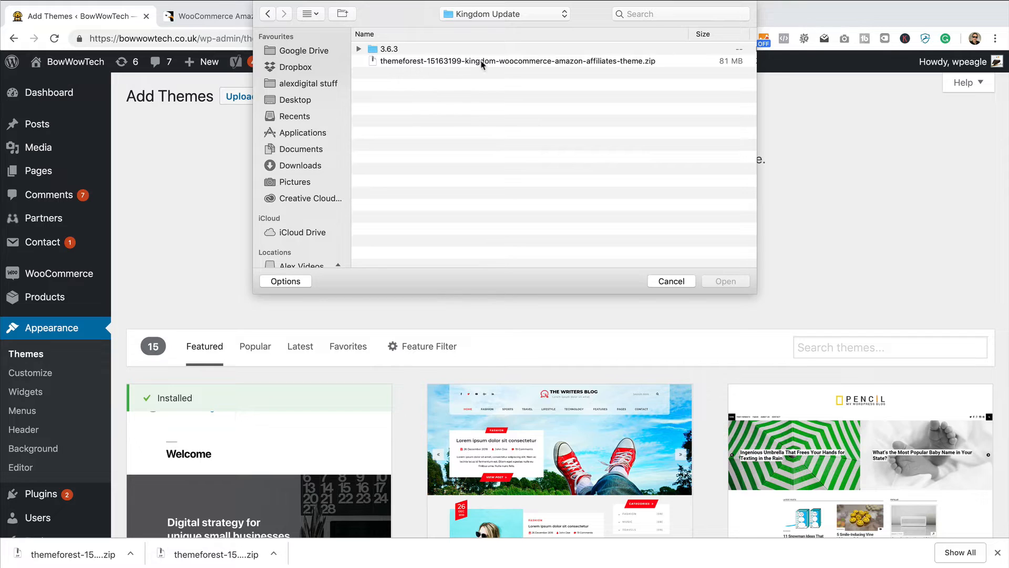
Choose kingdom.zip from Theme Zipped, install it, and return to the Themes page
left_click(388, 50)
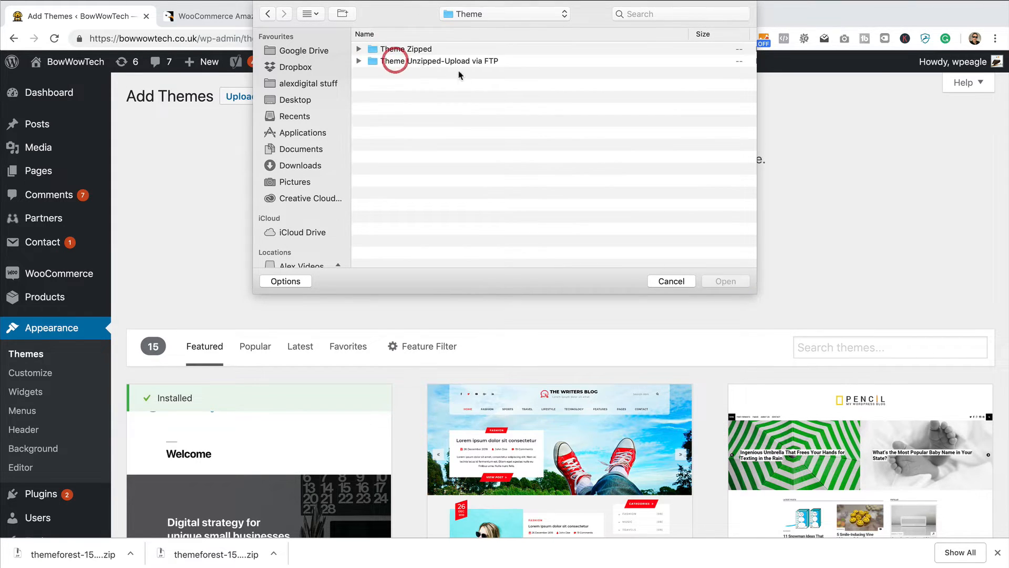
double_click(405, 49)
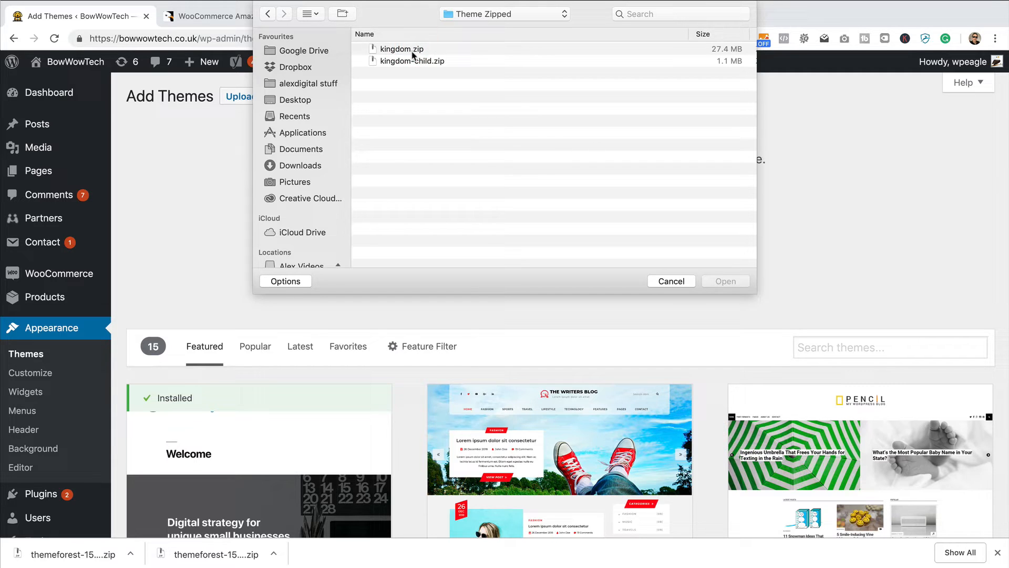
left_click(401, 49)
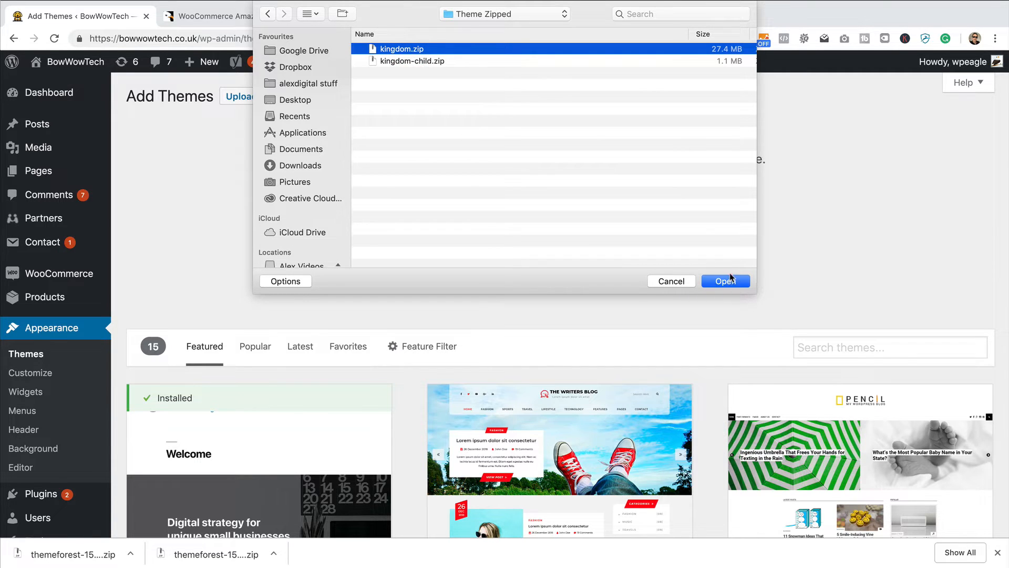
left_click(725, 281)
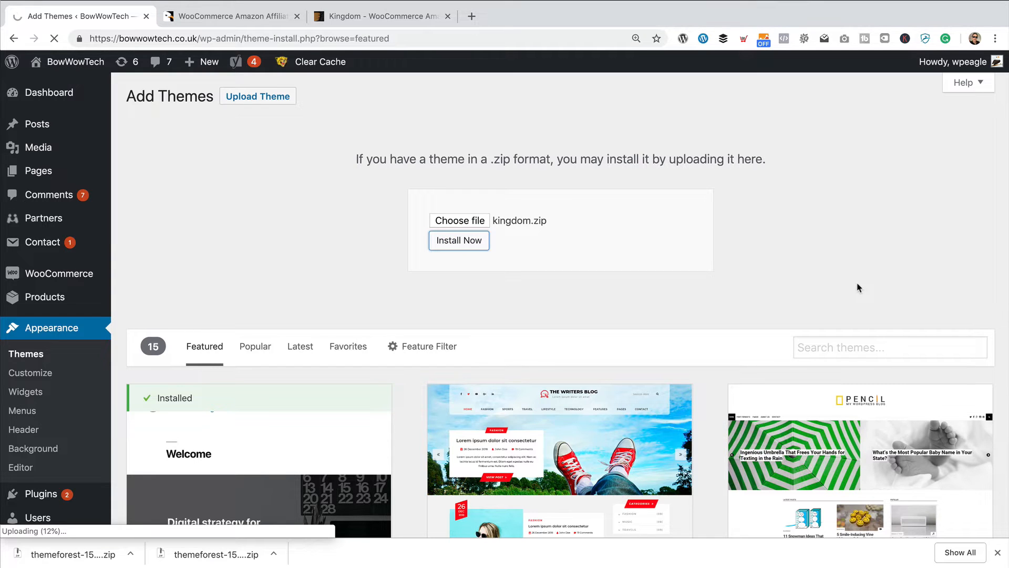
left_click(458, 239)
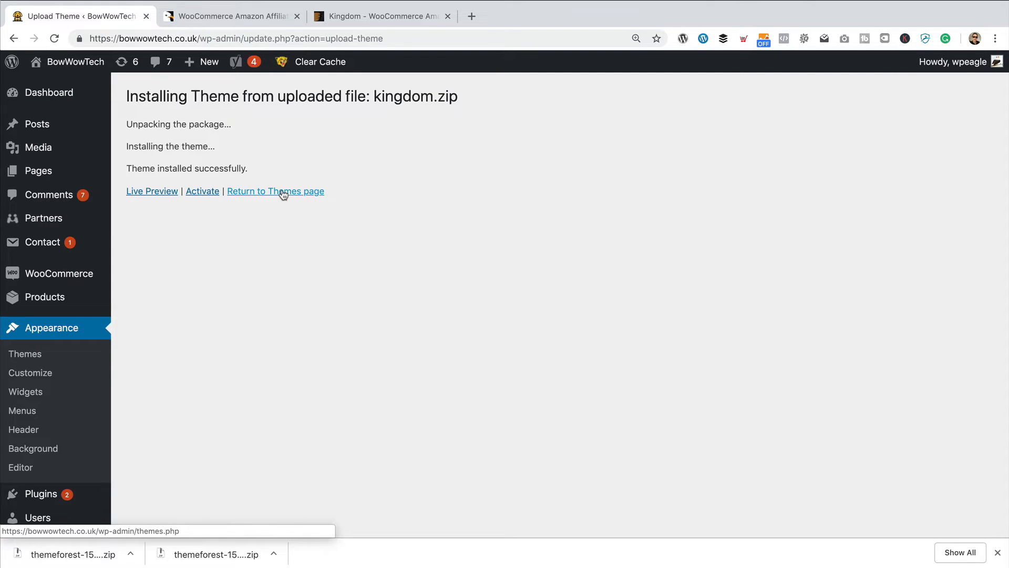
mouse_move(279, 191)
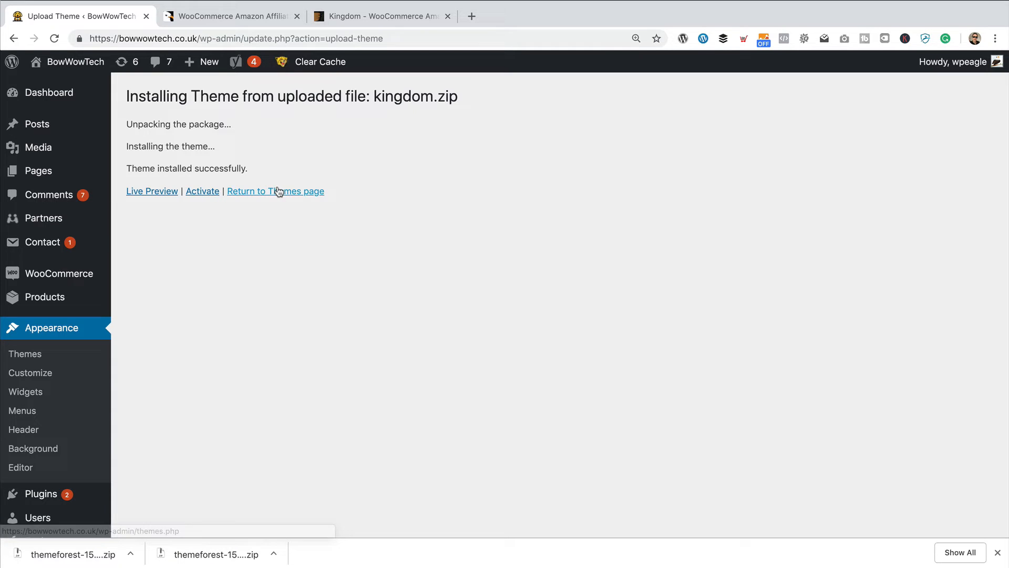
left_click(275, 192)
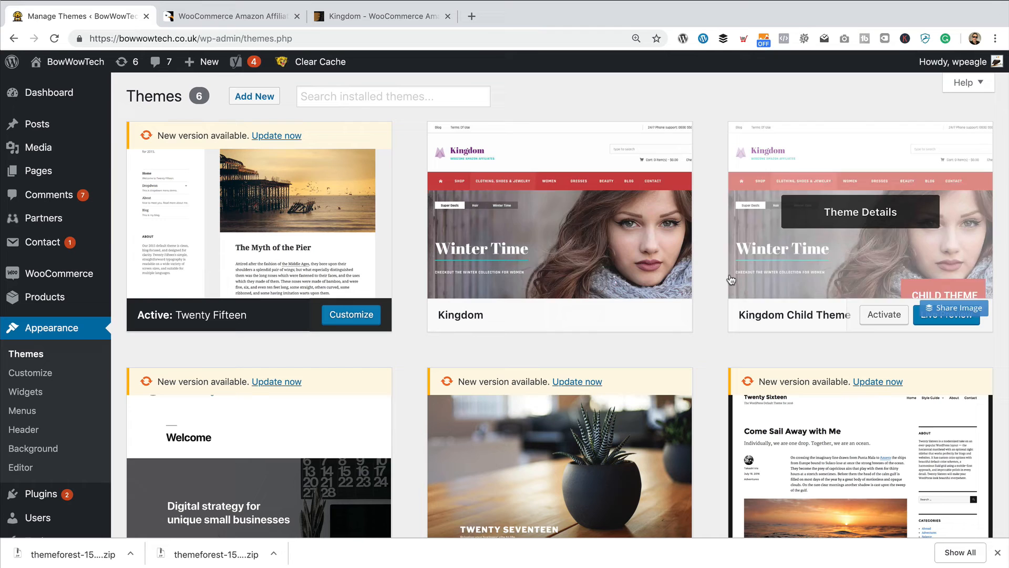
Activate the Kingdom Child Theme from the Themes page
left_click(884, 314)
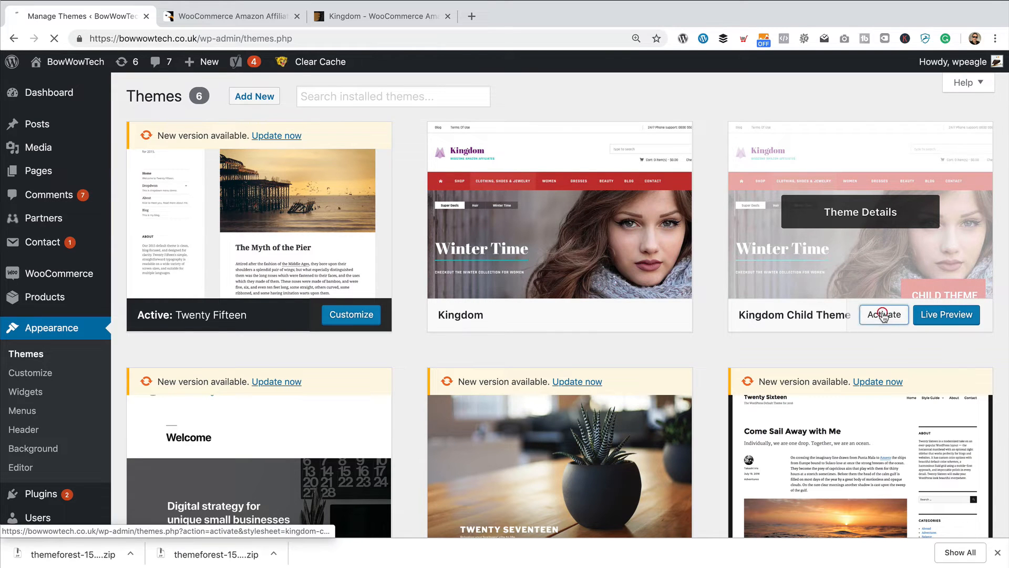
left_click(883, 314)
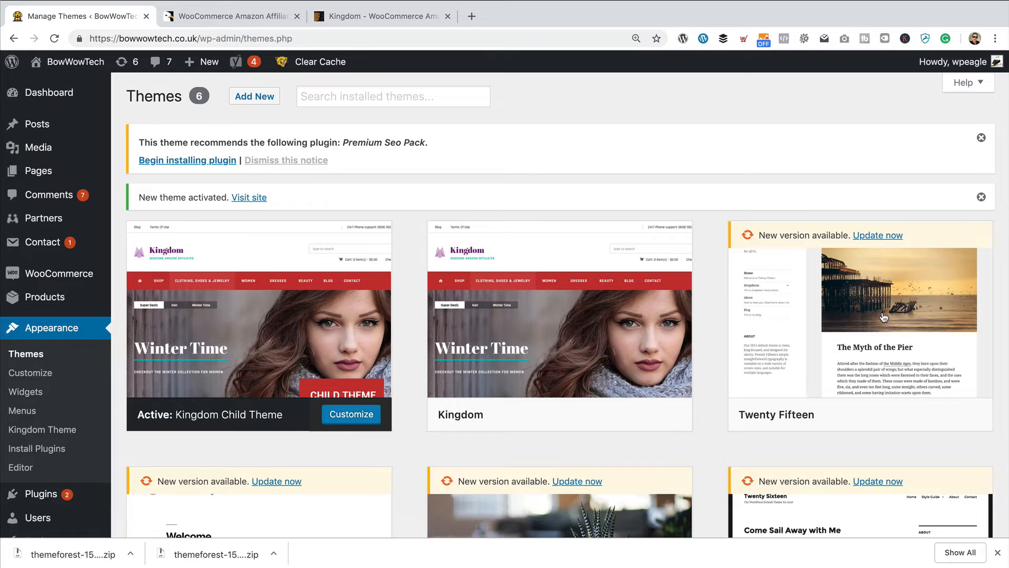
left_click(76, 61)
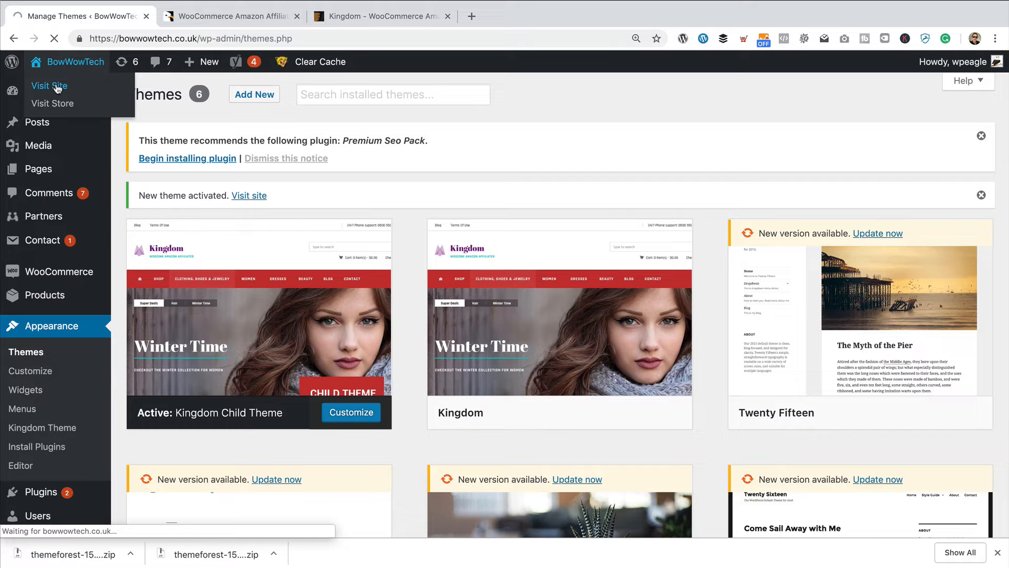
Visit the live BowWowTech homepage, scroll through it and clear the site cache
left_click(49, 85)
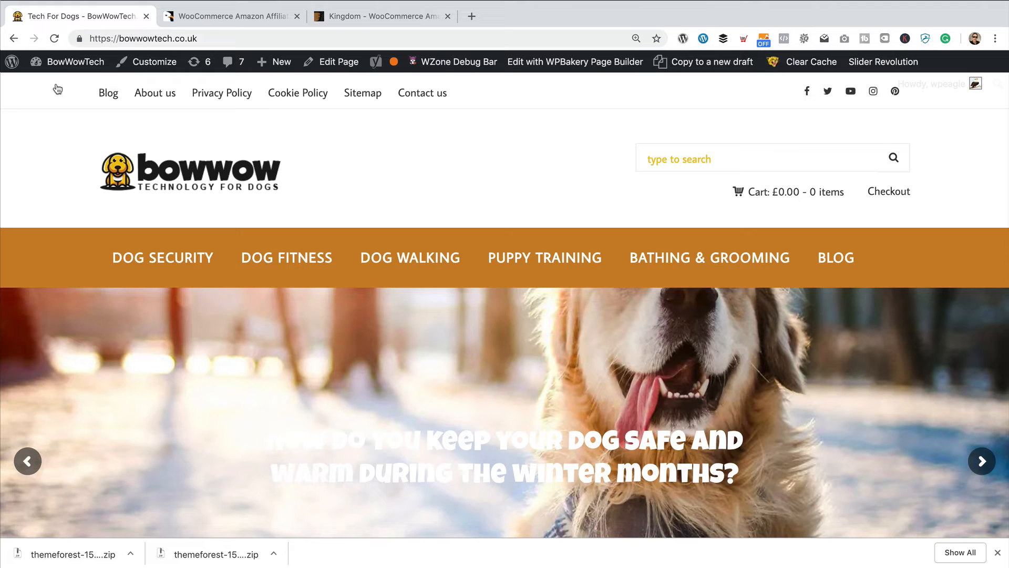
scroll("down", 3)
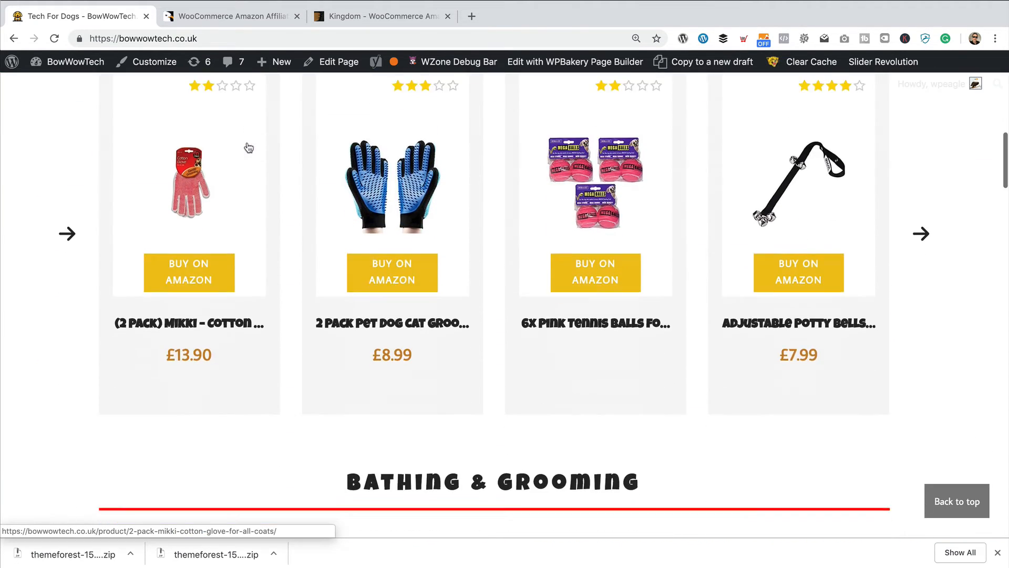
scroll("up", 3)
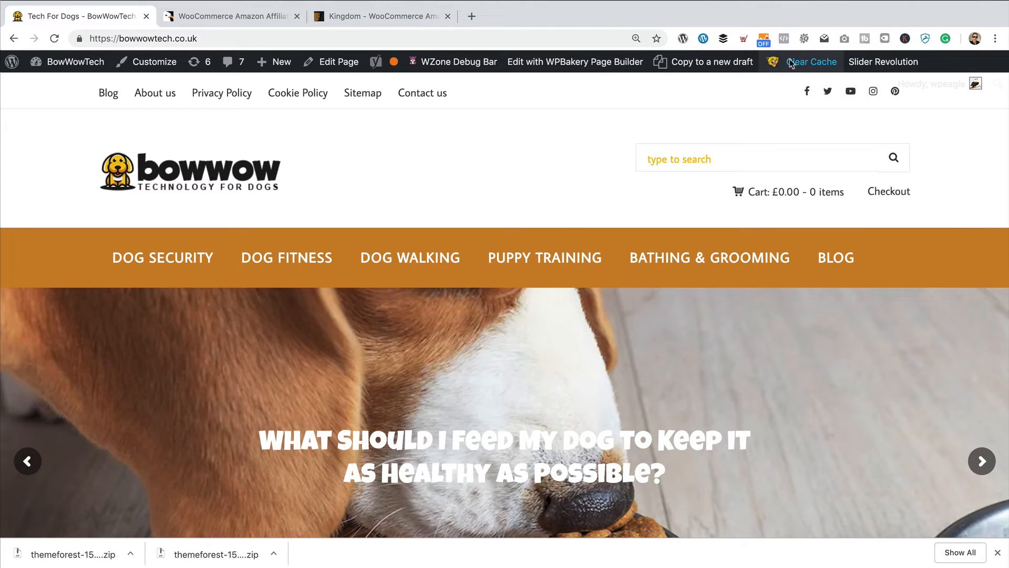
left_click(811, 63)
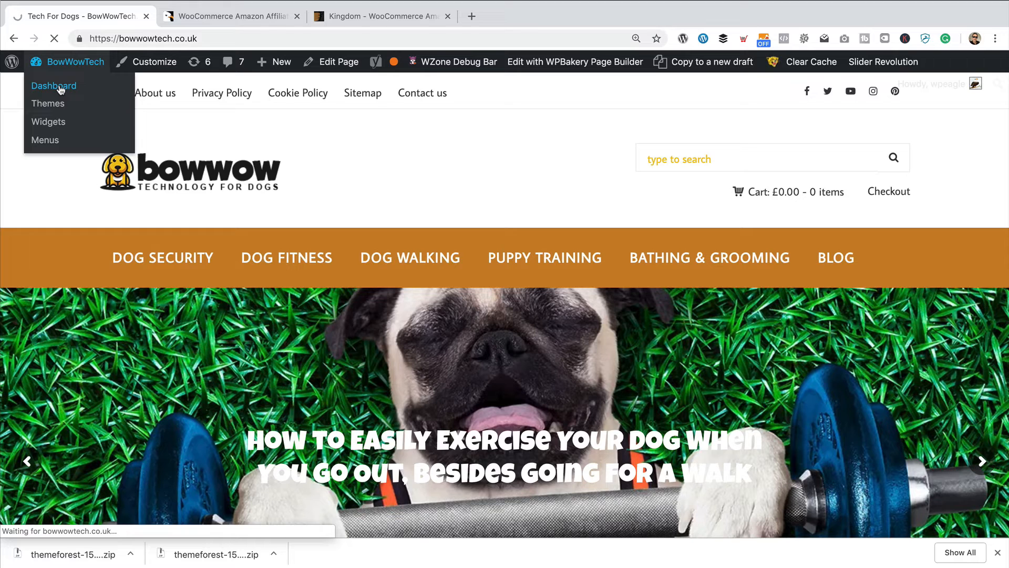
Deactivate WPBakery Page Builder 5.4.5 from the Installed Plugins list
left_click(54, 85)
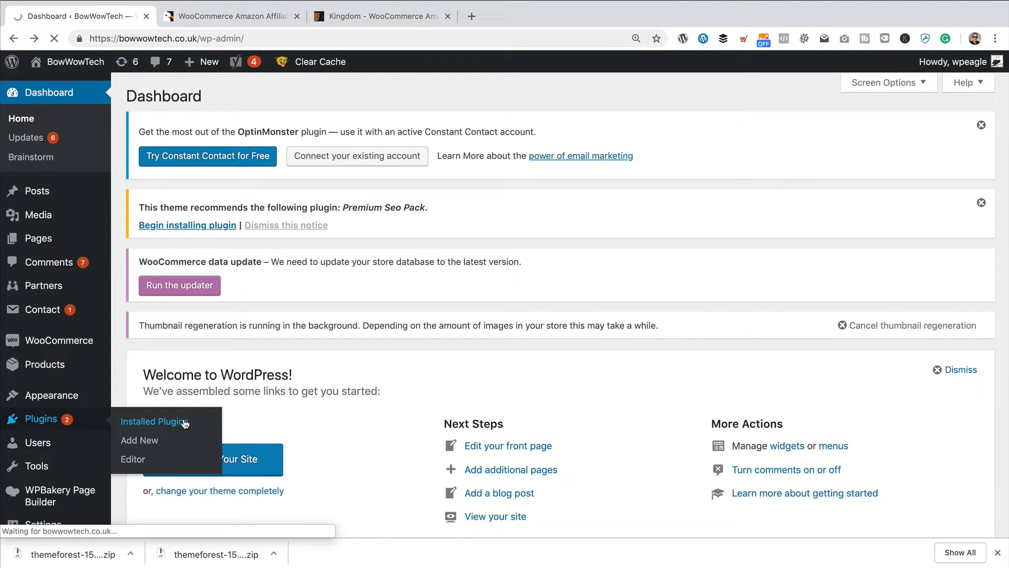
left_click(152, 420)
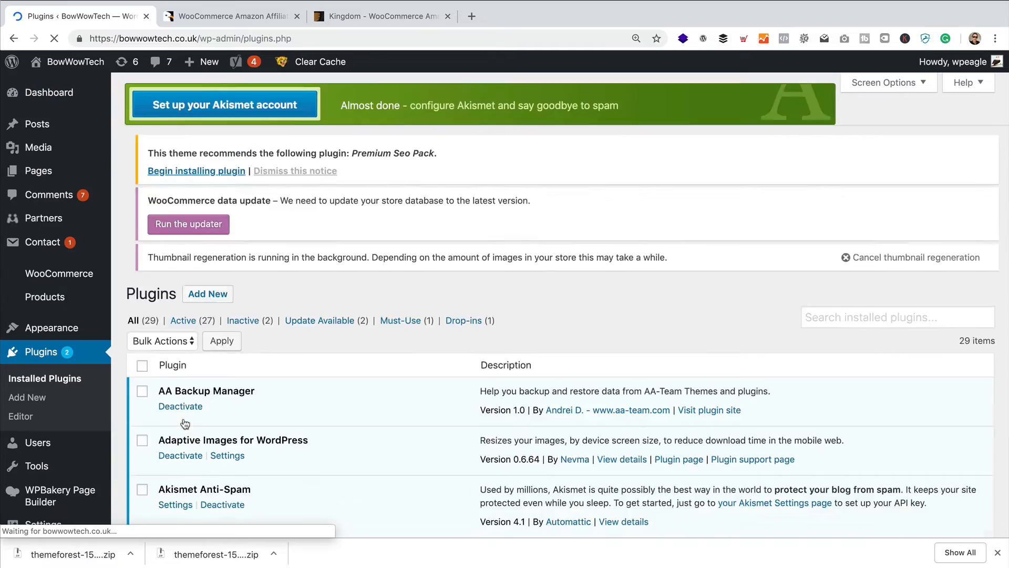
scroll("down", 3)
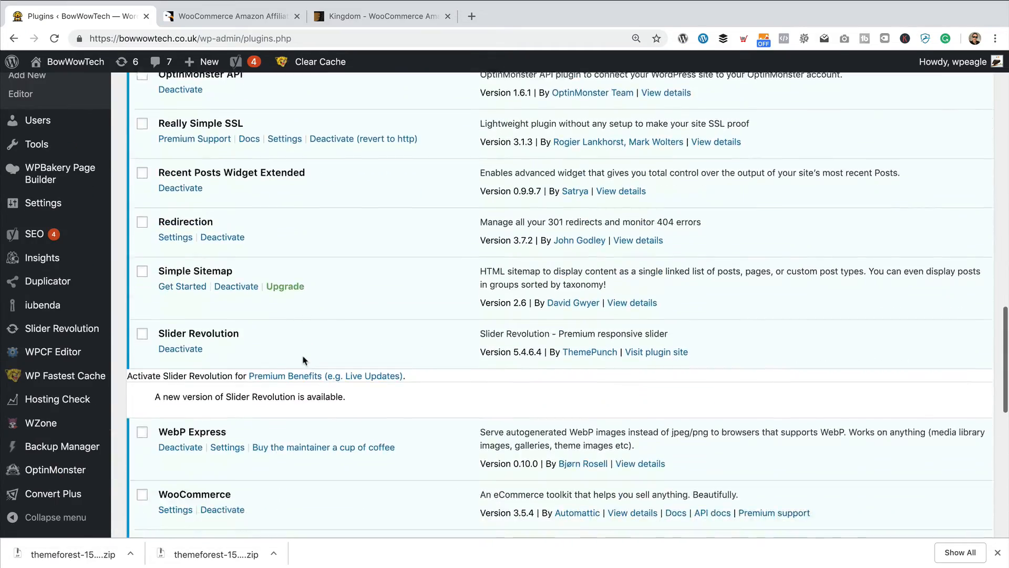
scroll("down", 3)
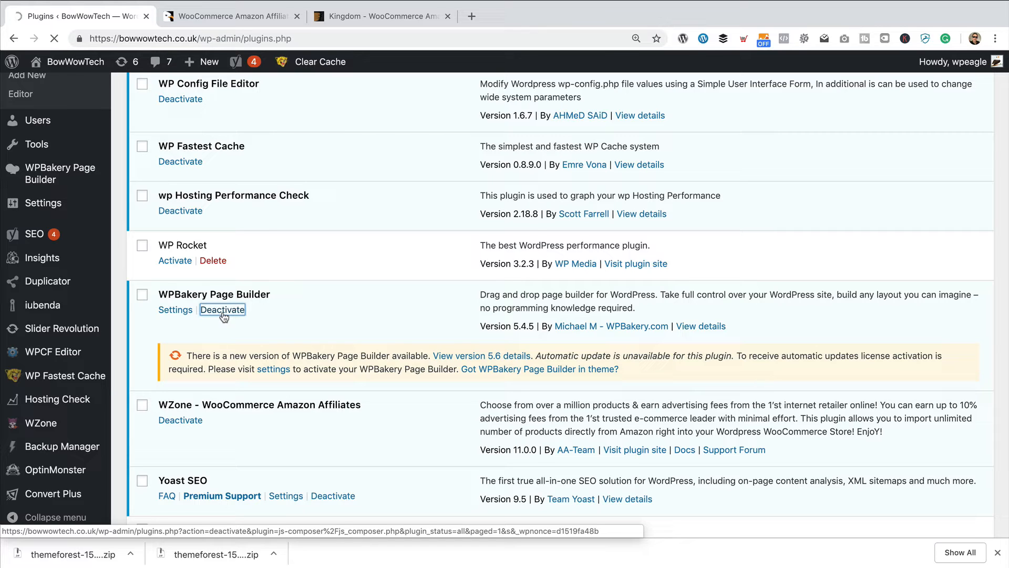
left_click(222, 309)
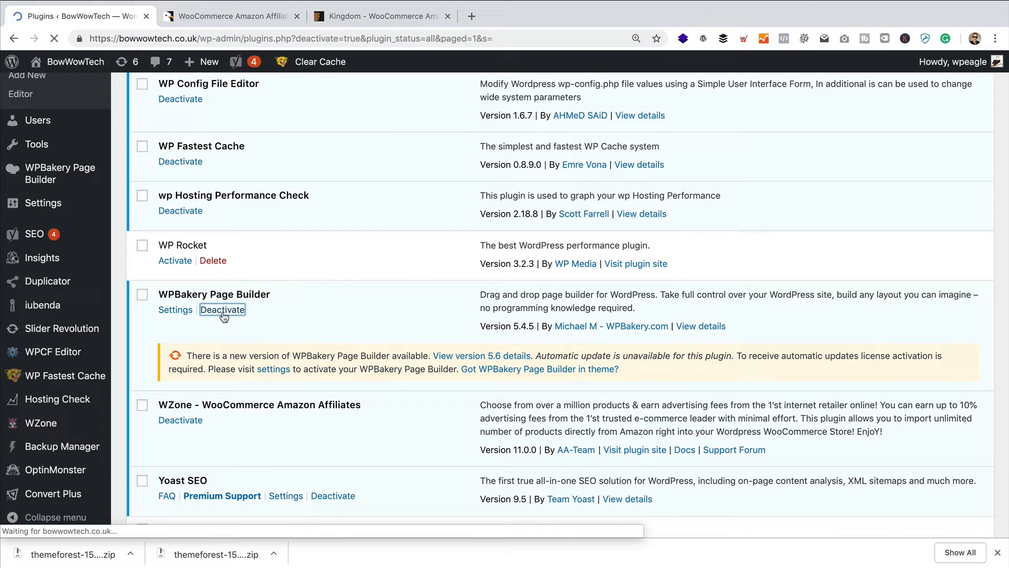
left_click(222, 309)
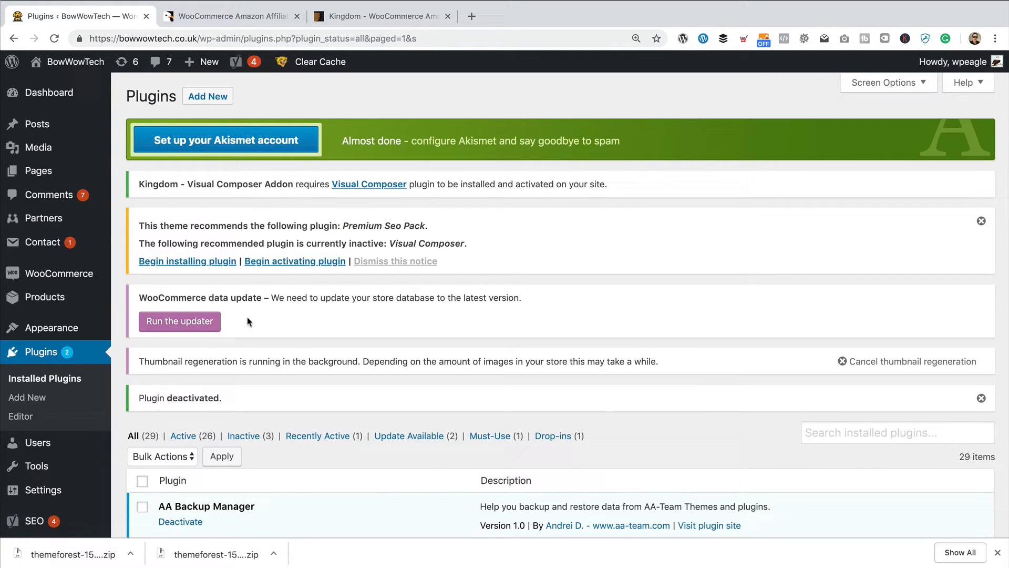
Delete the deactivated WPBakery Page Builder plugin from the site
scroll("down", 3)
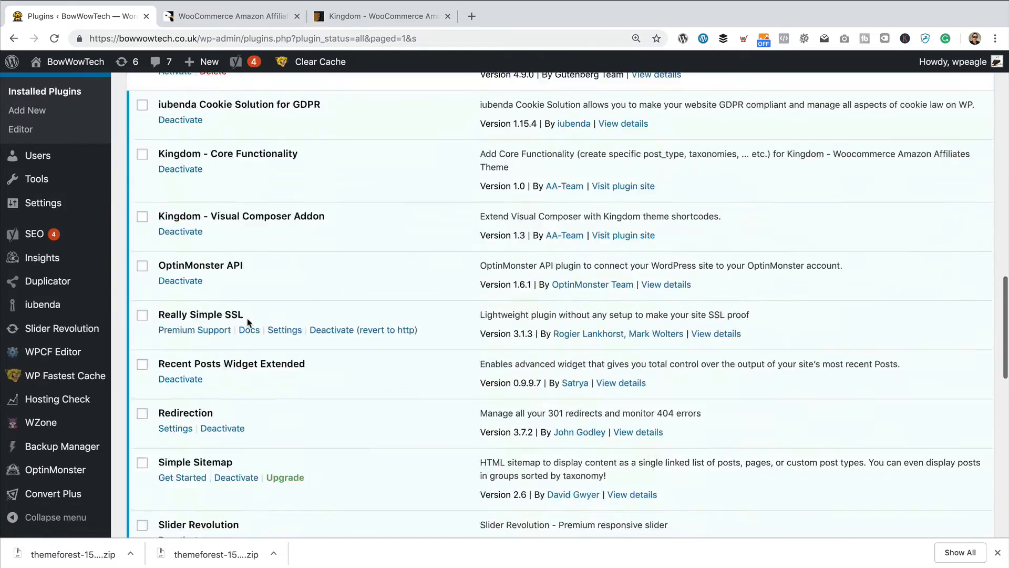
scroll("down", 3)
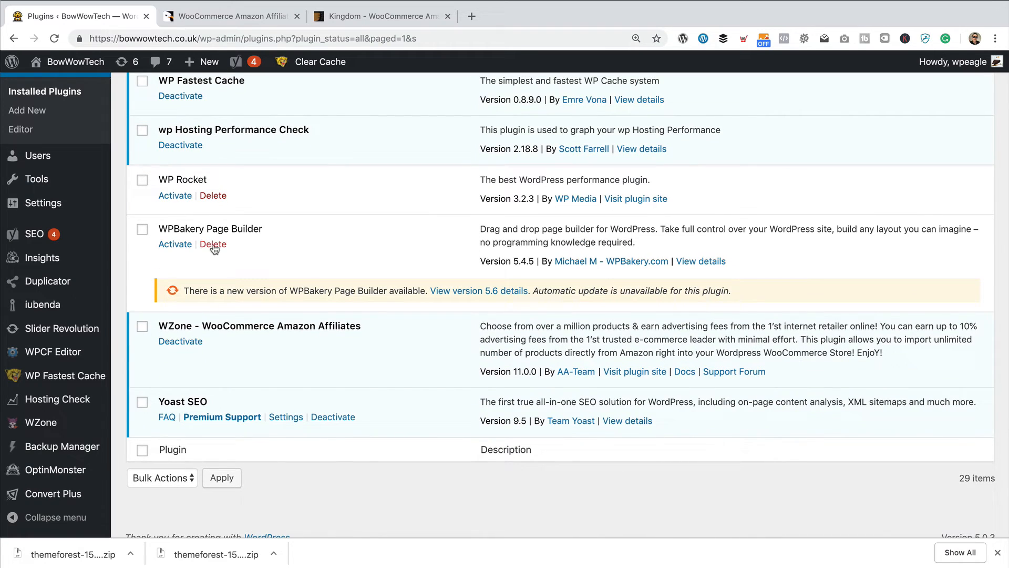
left_click(211, 244)
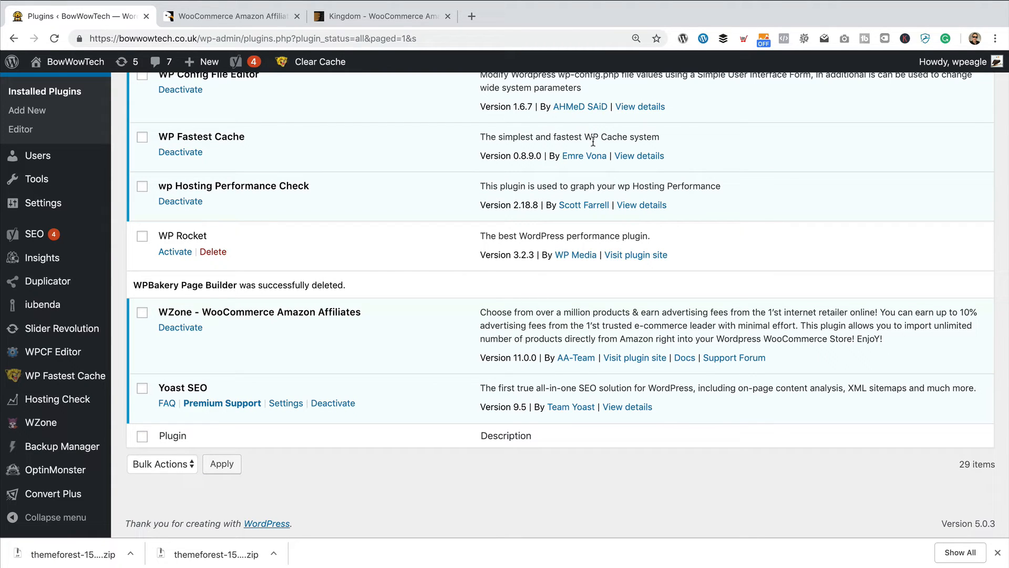
mouse_move(343, 325)
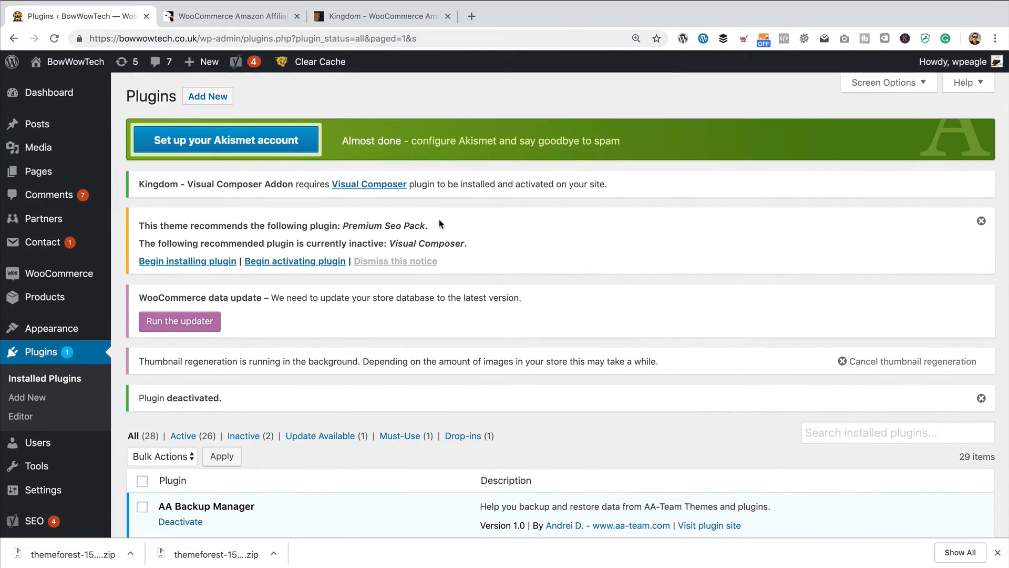
mouse_move(369, 184)
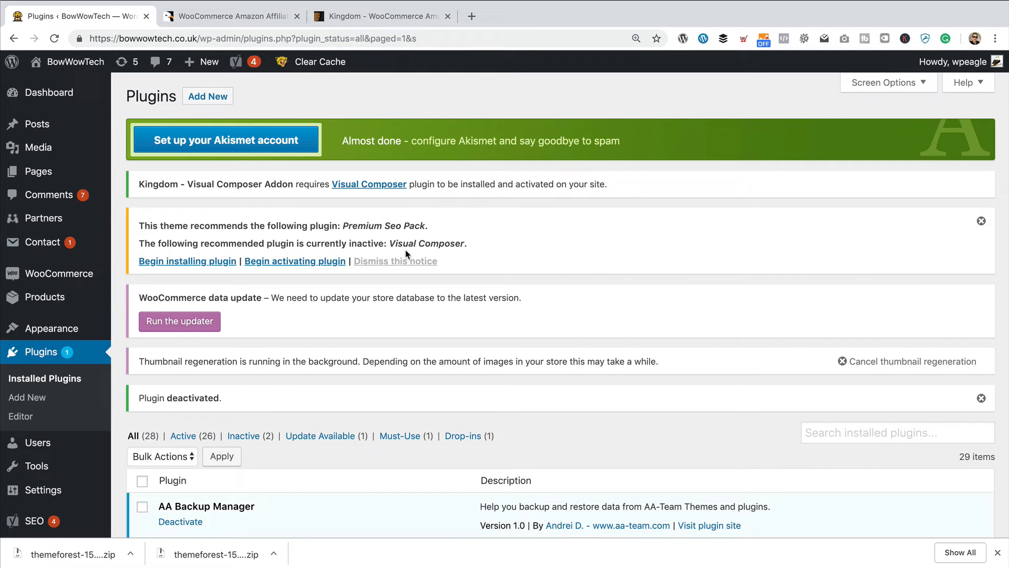
mouse_move(187, 260)
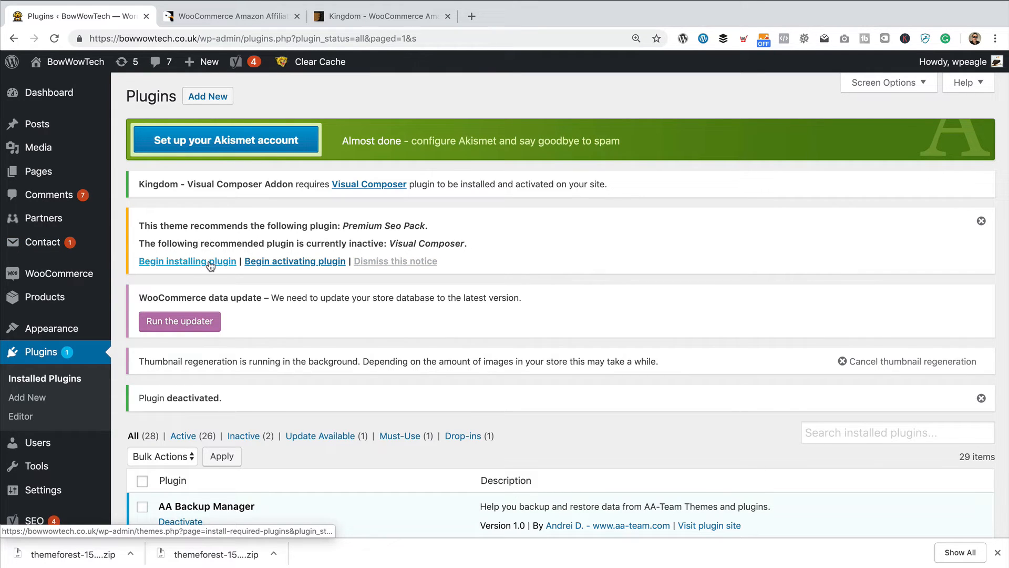
Attempt installing the bundled Visual Composer plugin, which fails with an invalid URL error
left_click(187, 260)
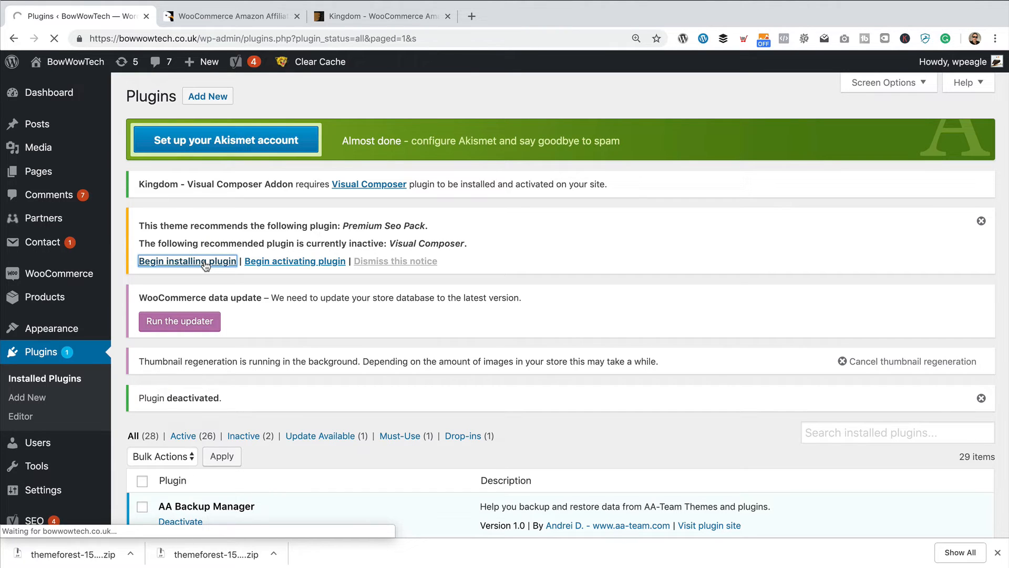
left_click(187, 261)
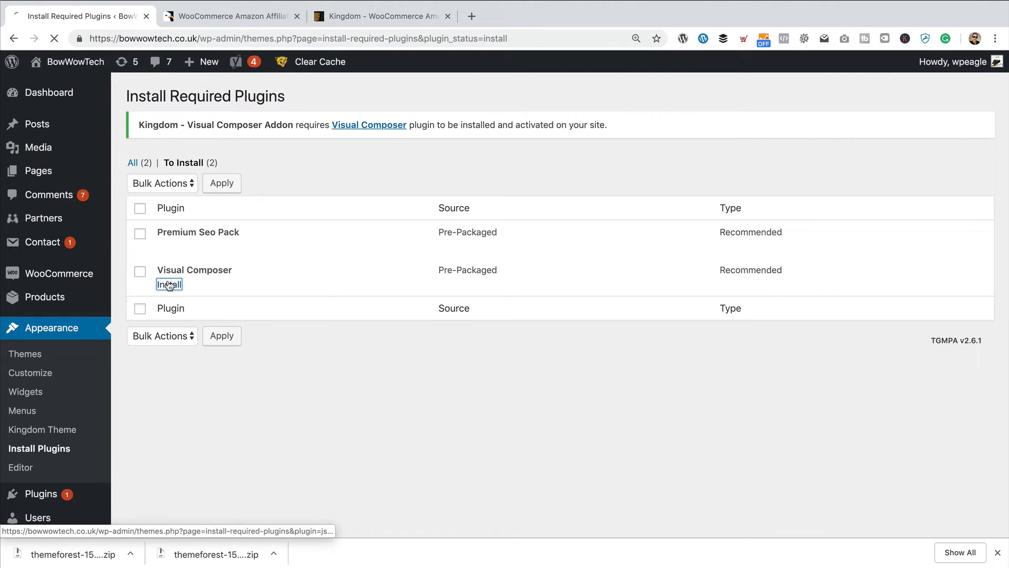
left_click(169, 285)
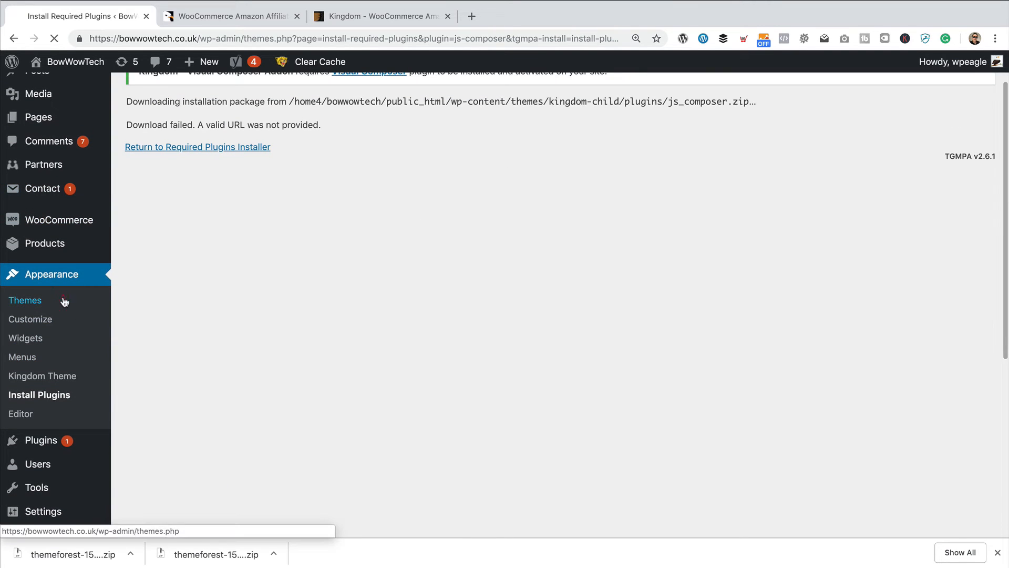
Activate the parent Kingdom theme and launch its required Visual Composer plugin installer
left_click(26, 299)
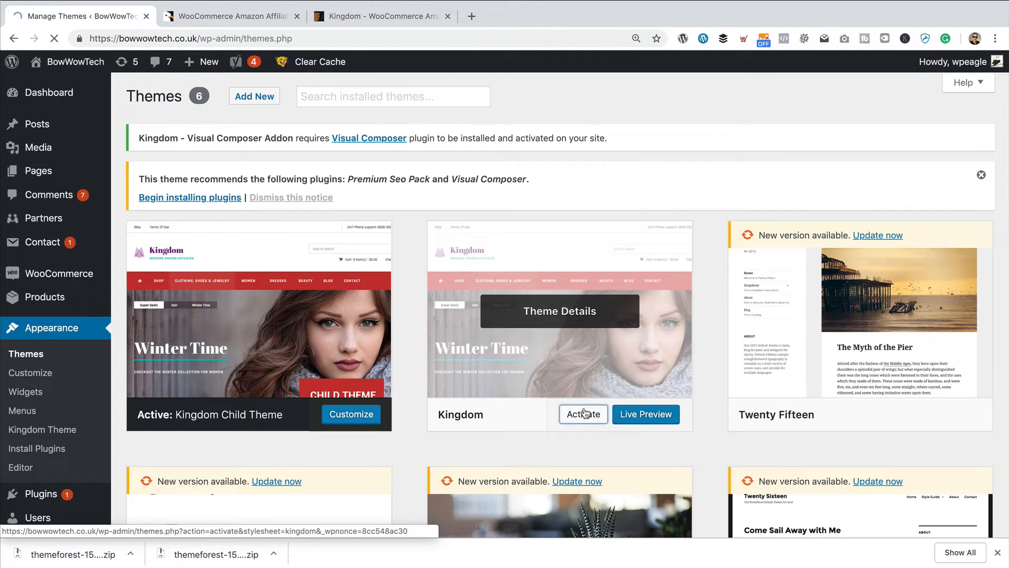
left_click(582, 415)
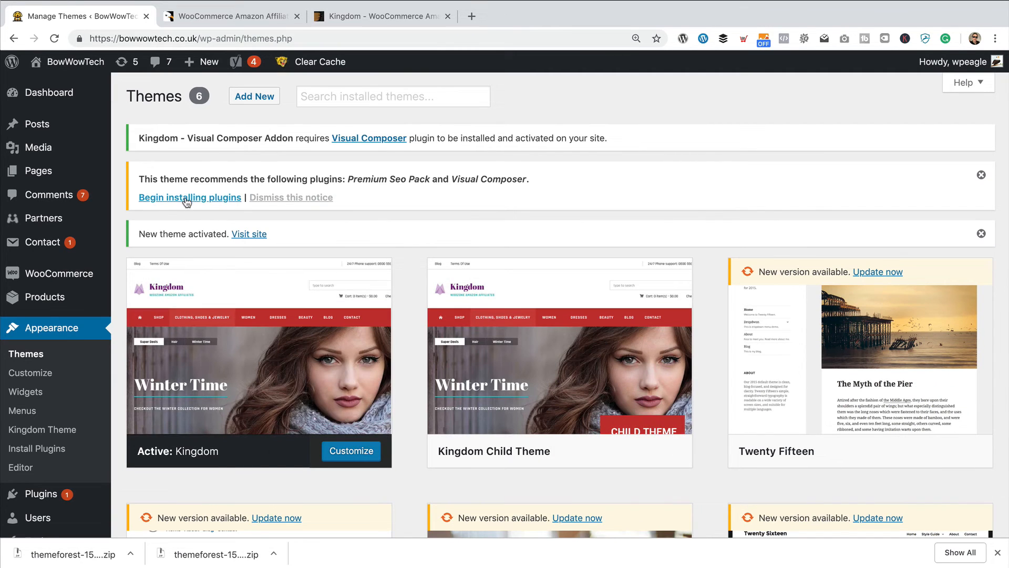
left_click(189, 196)
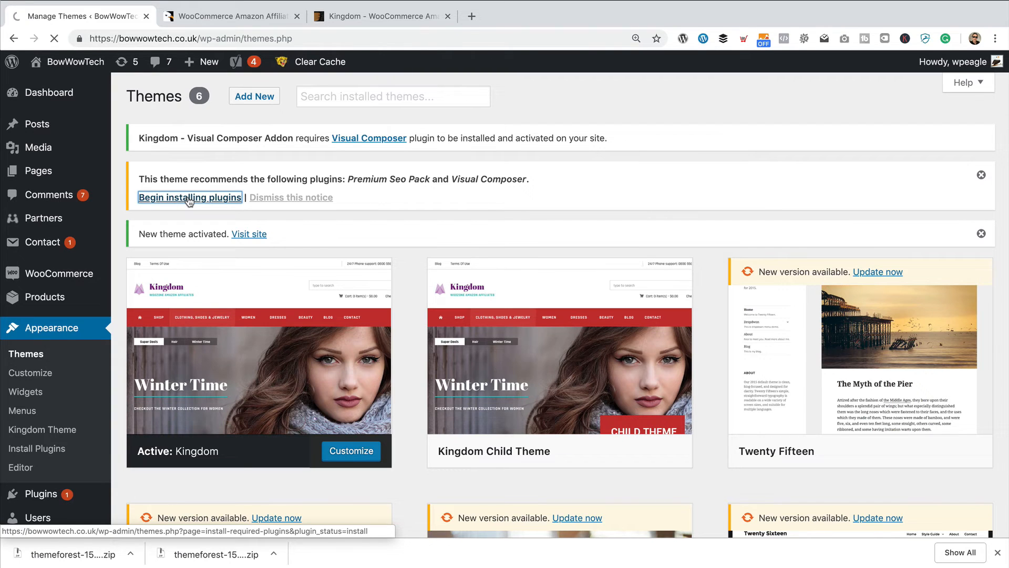
left_click(189, 197)
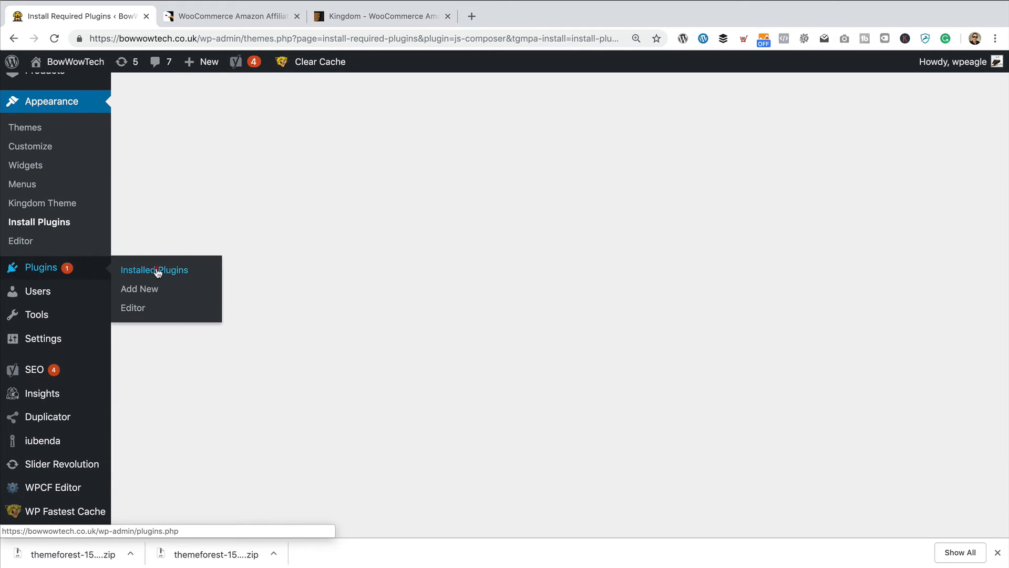
Activate WPBakery Page Builder 5.6 from the Installed Plugins list
left_click(153, 271)
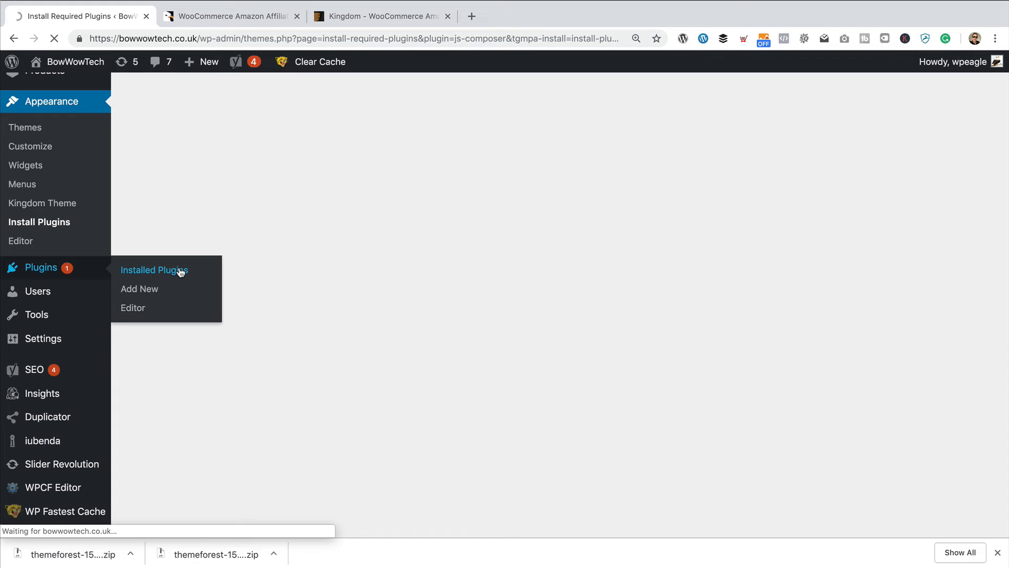
left_click(153, 270)
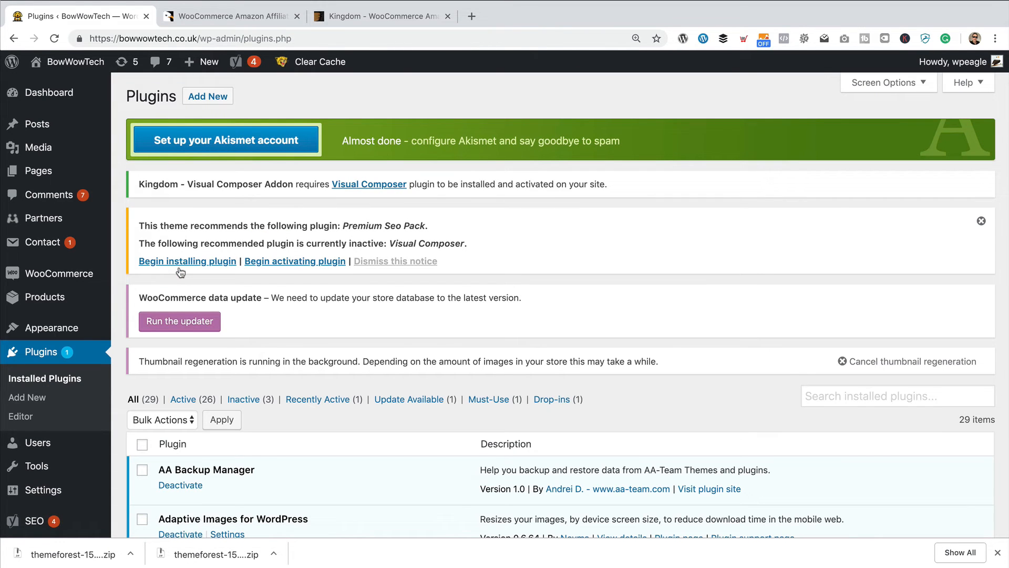
scroll("down", 3)
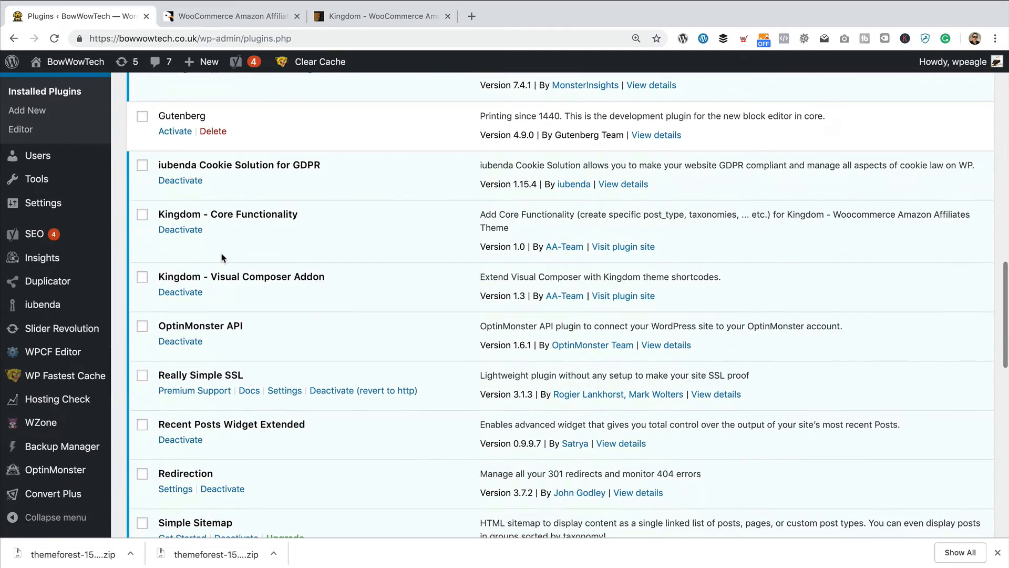
scroll("down", 3)
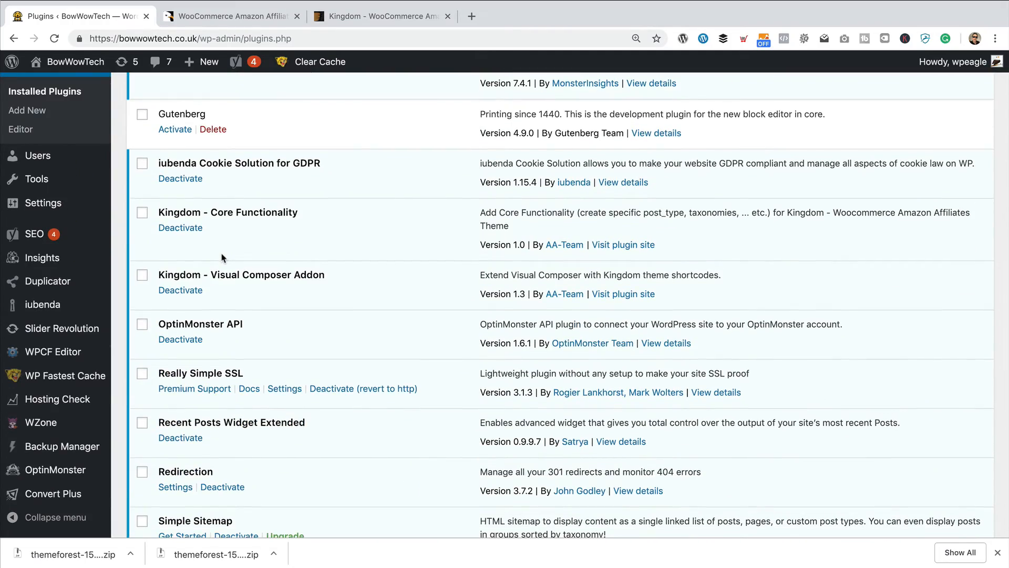
scroll("down", 3)
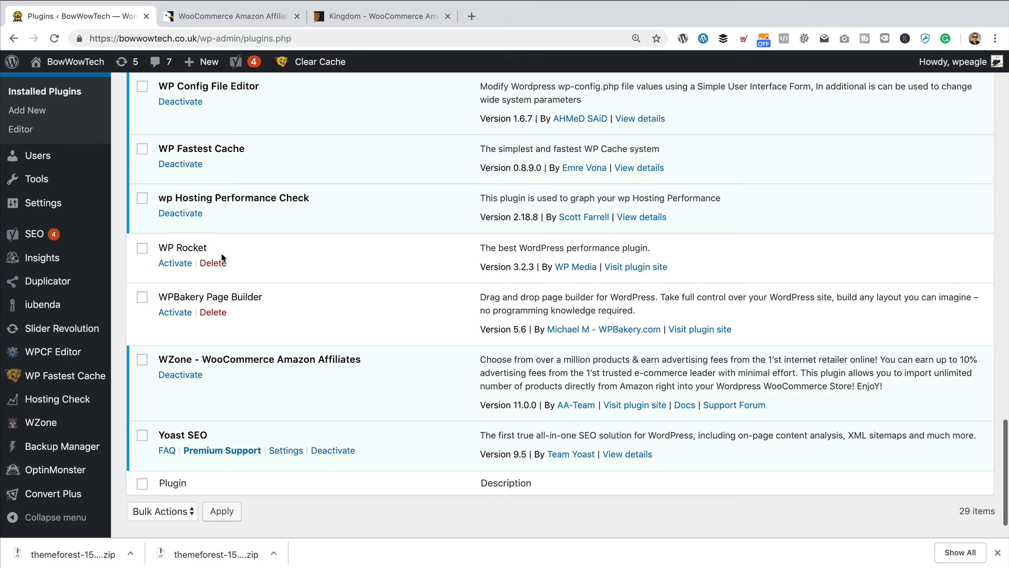
scroll("down", 3)
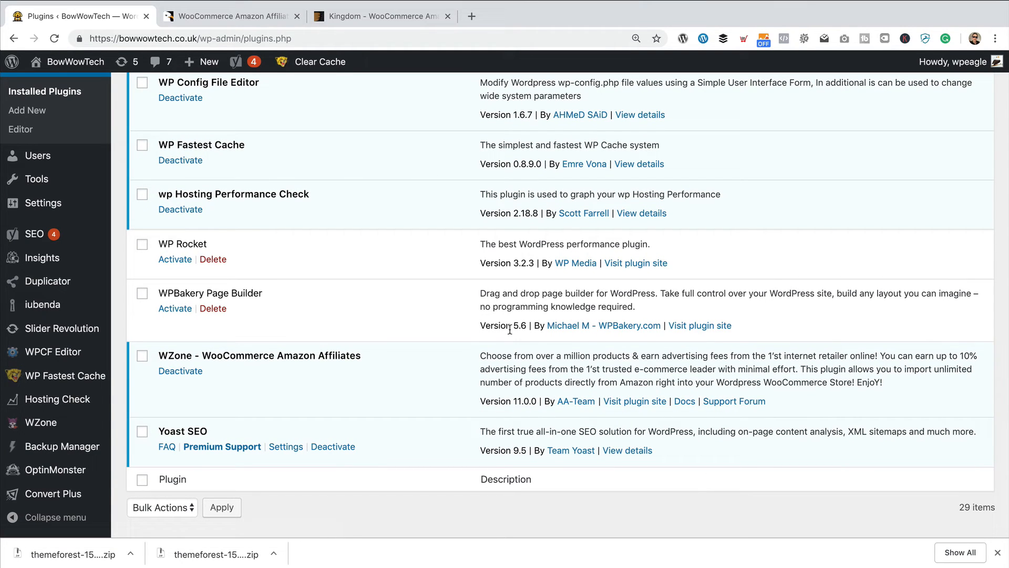
left_click(174, 308)
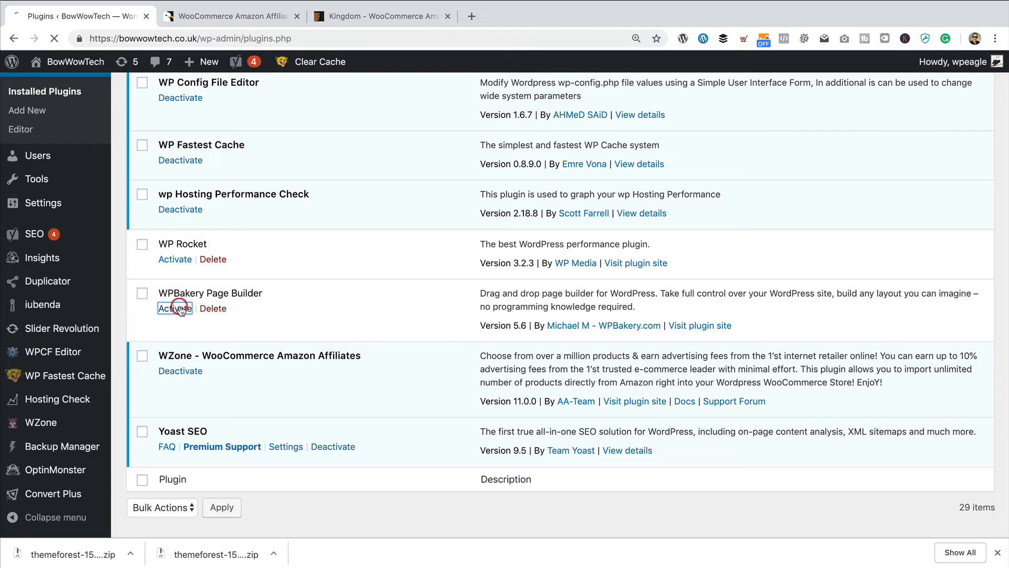
left_click(175, 308)
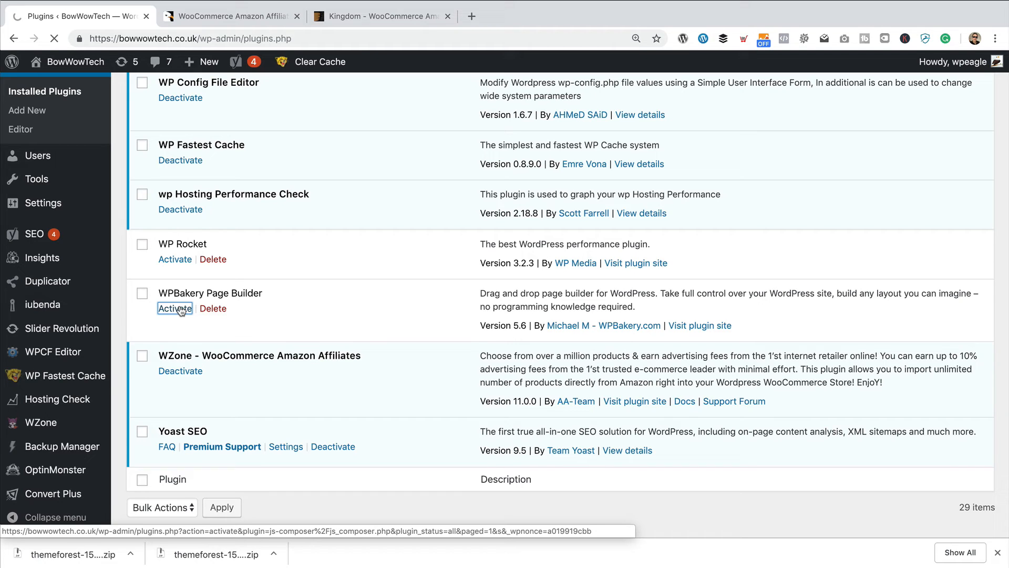
left_click(174, 308)
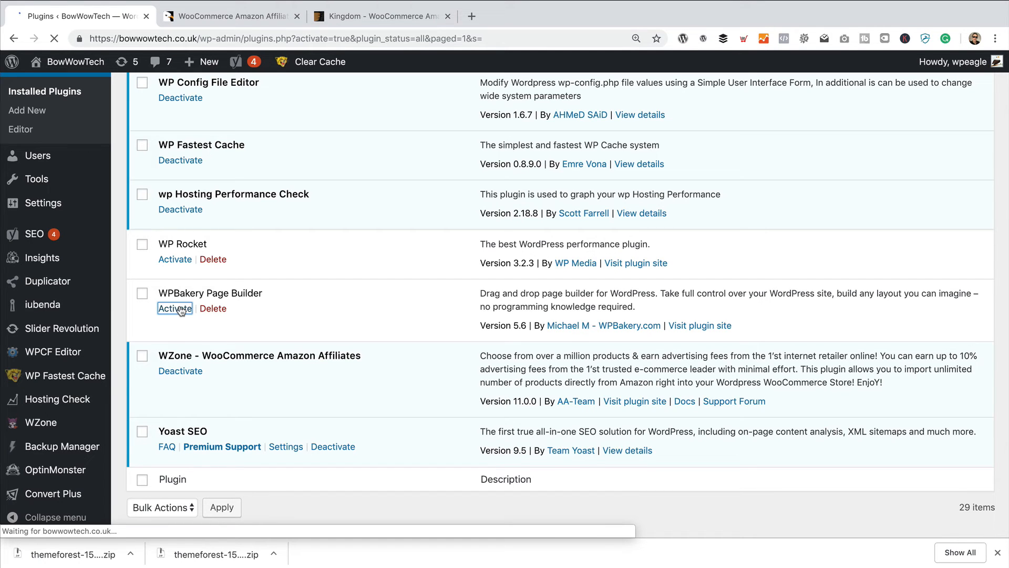
left_click(174, 308)
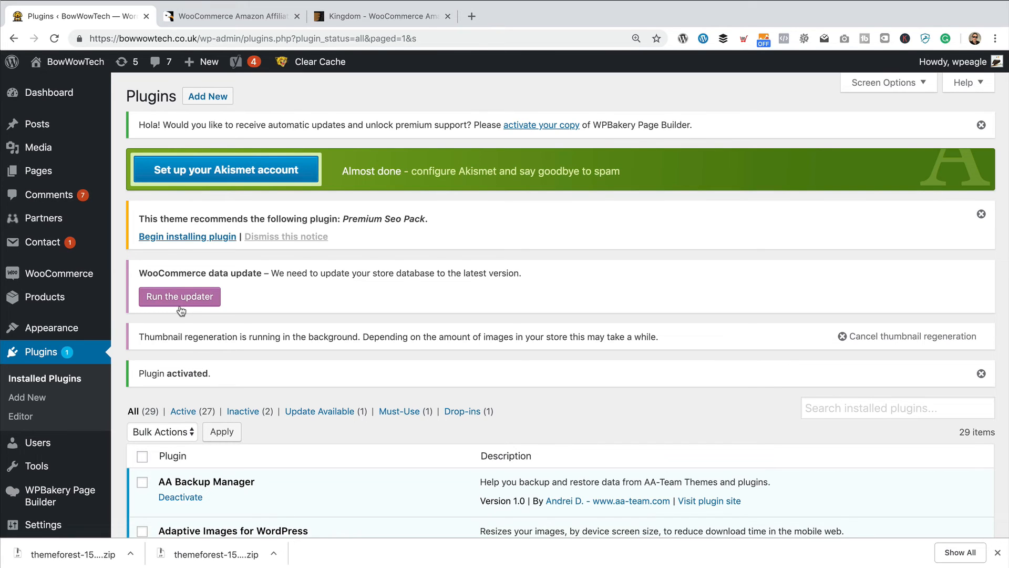
mouse_move(296, 311)
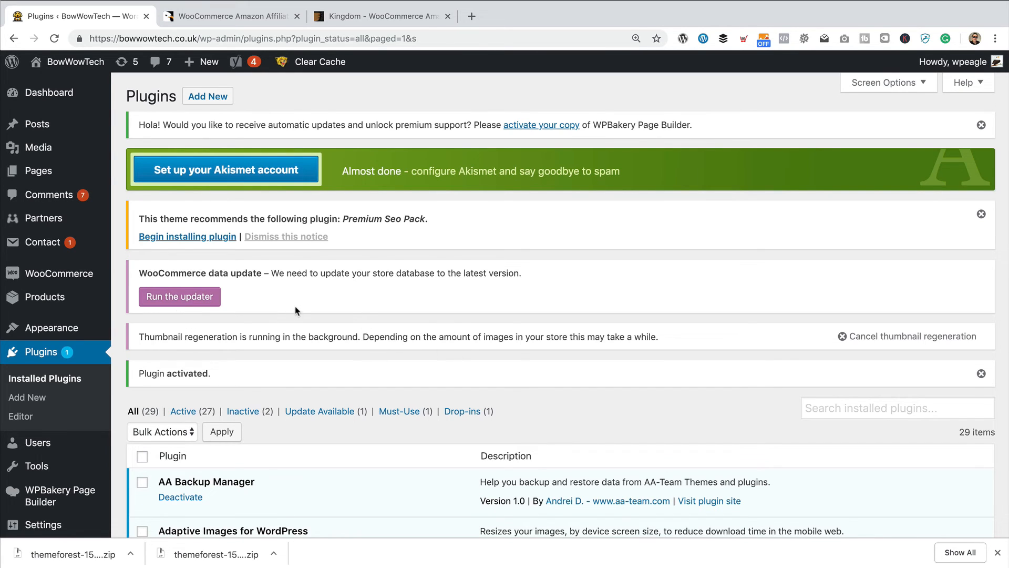
Run the WooCommerce store database updater and confirm it with OK
left_click(179, 296)
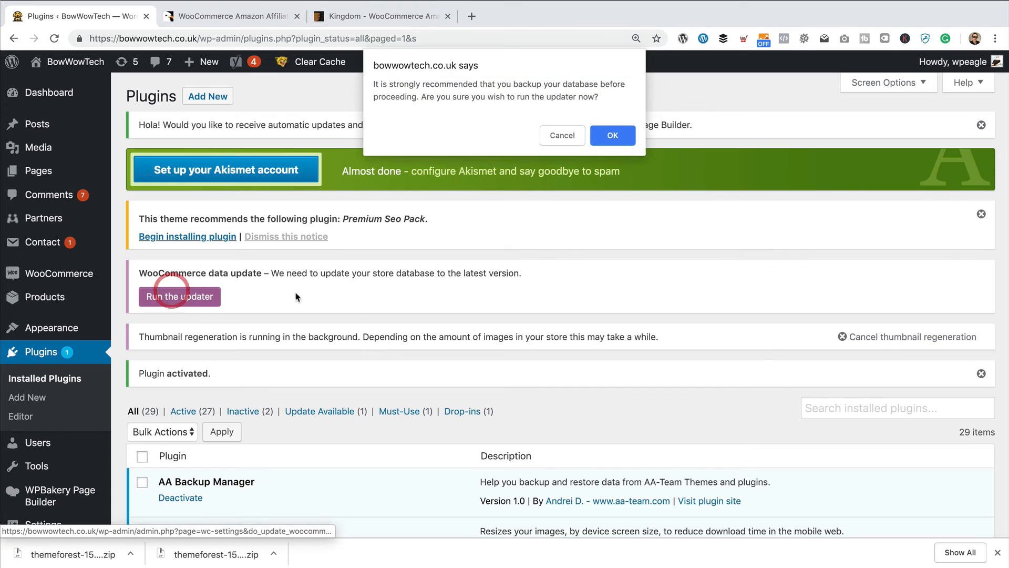
left_click(611, 136)
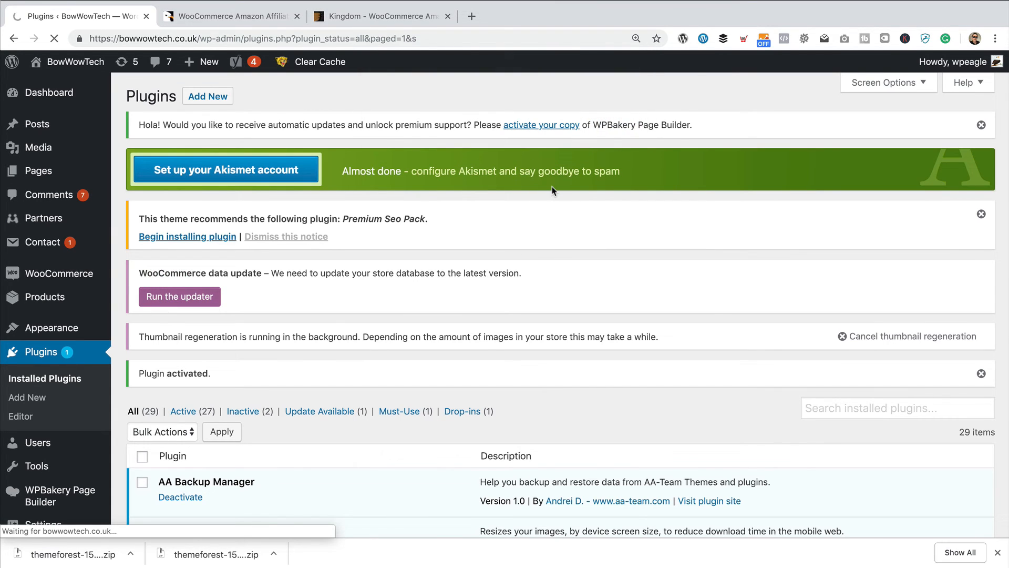
left_click(179, 296)
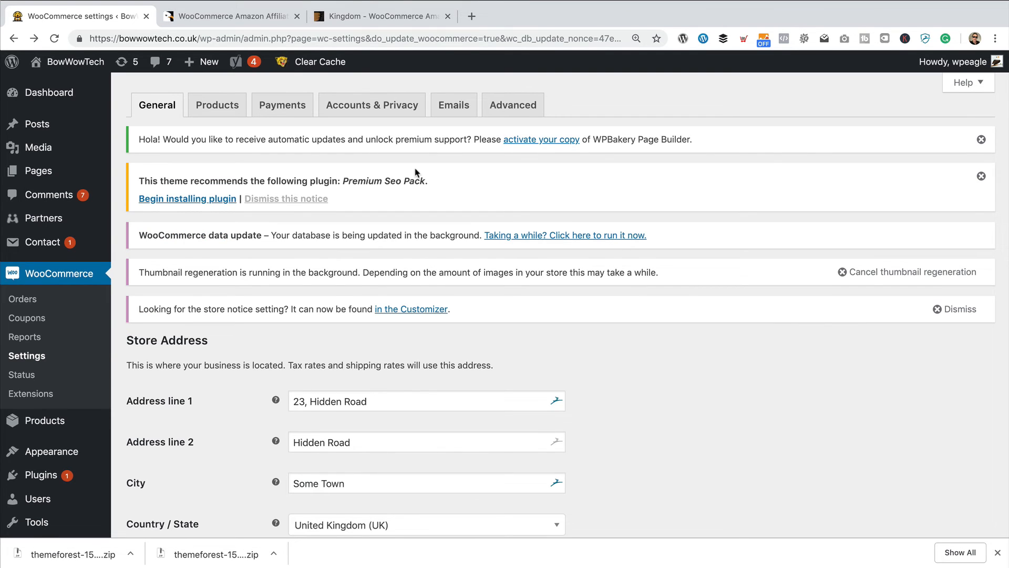
mouse_move(52, 451)
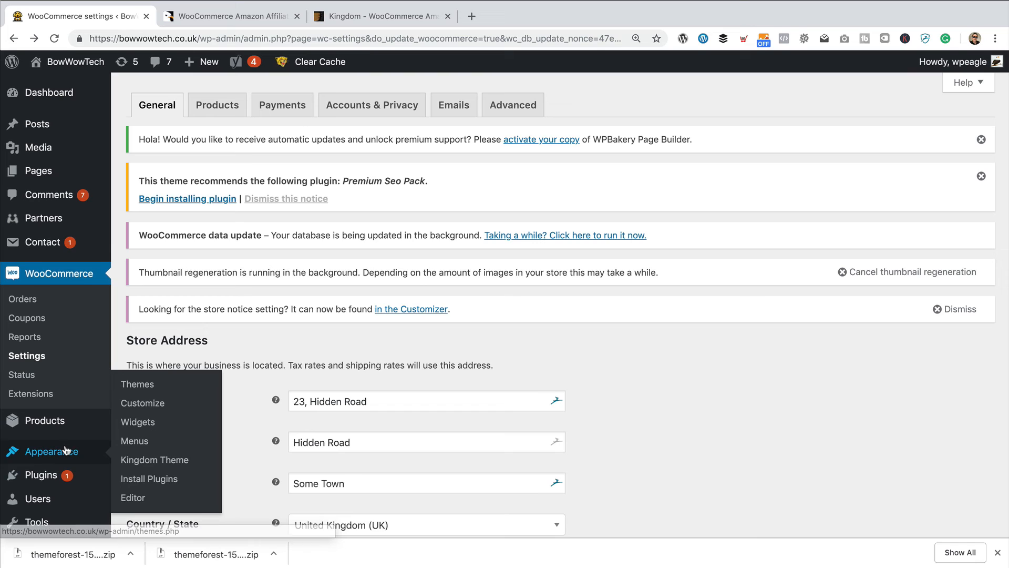
mouse_move(82, 459)
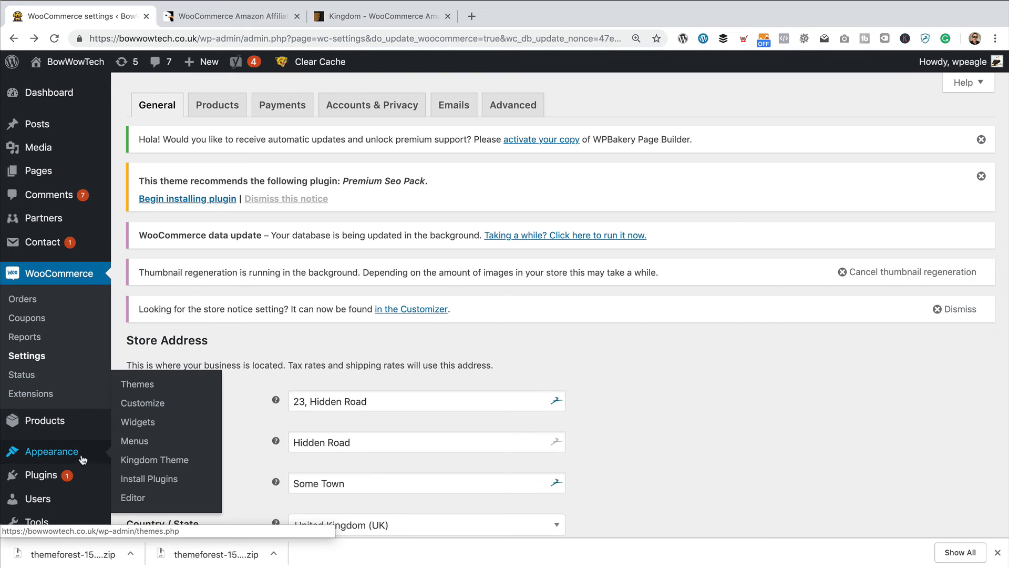
Activate the Kingdom Child Theme from Appearance > Themes
left_click(137, 383)
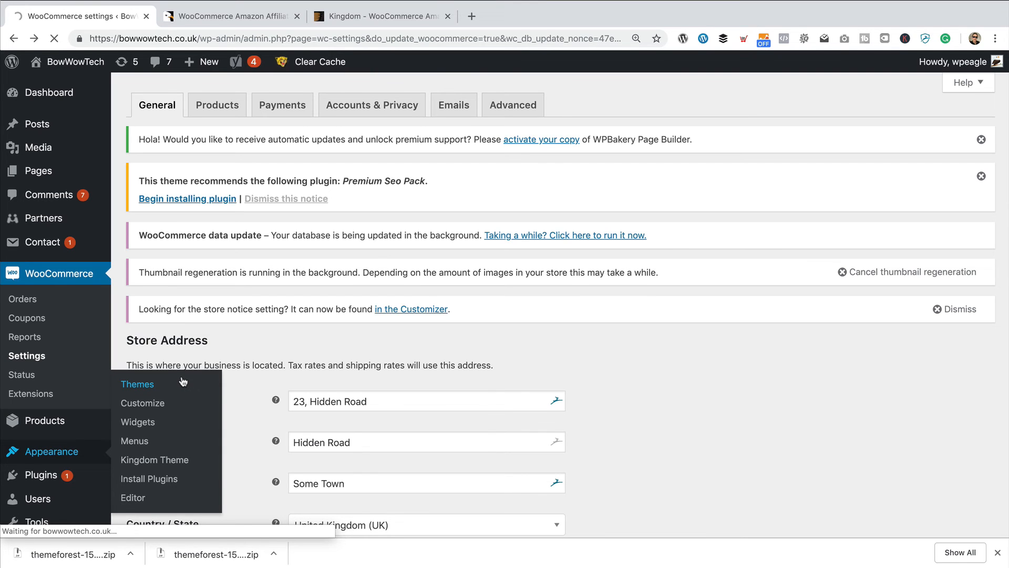
left_click(137, 383)
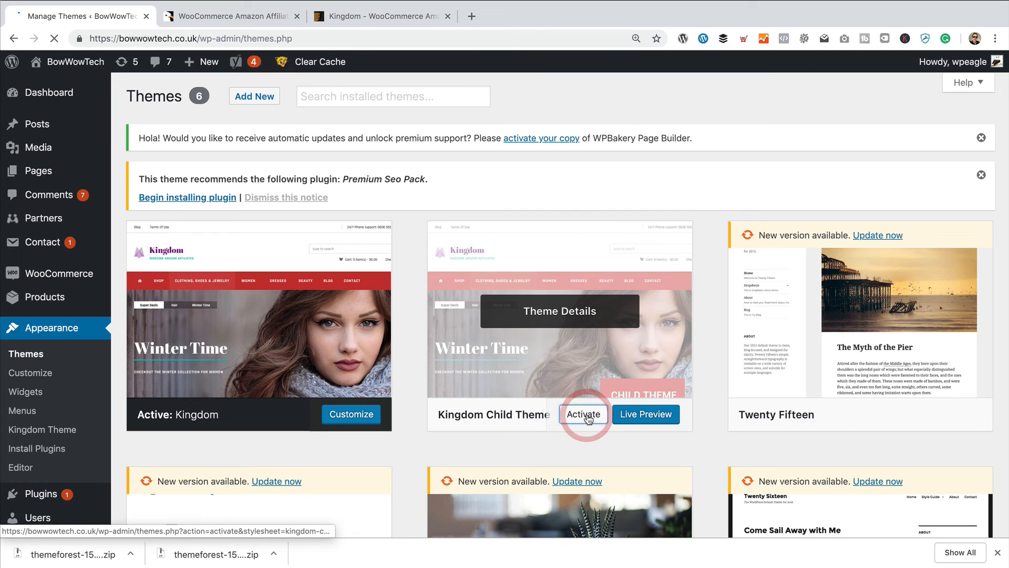
left_click(583, 414)
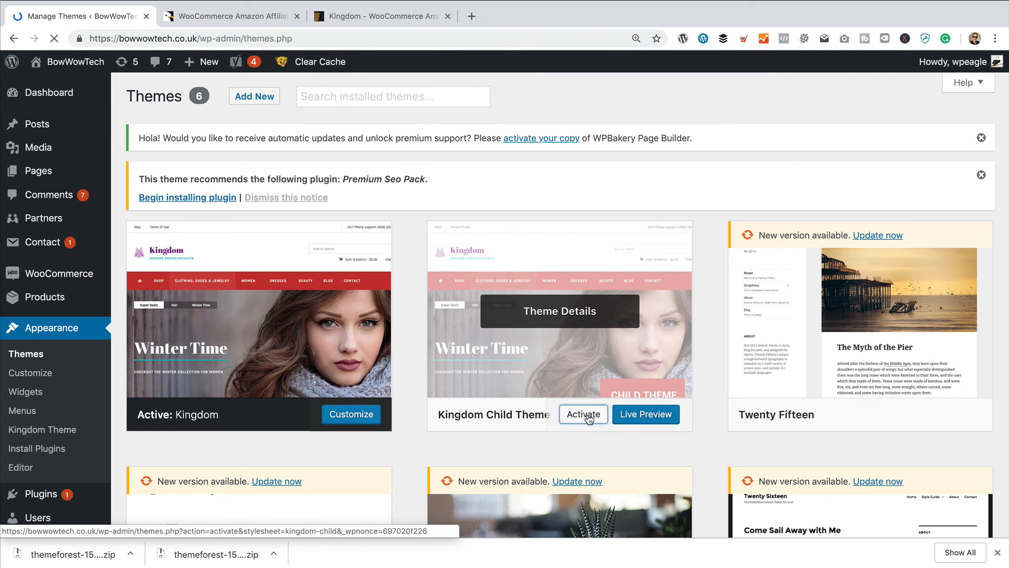
left_click(582, 414)
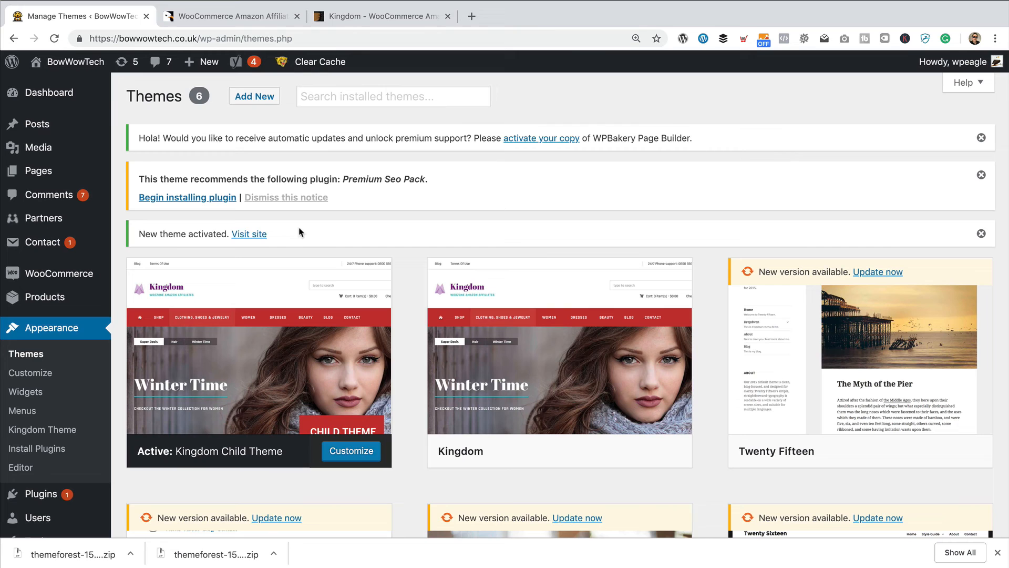
Visit the live BowWowTech site from the activation notice to check it
left_click(248, 234)
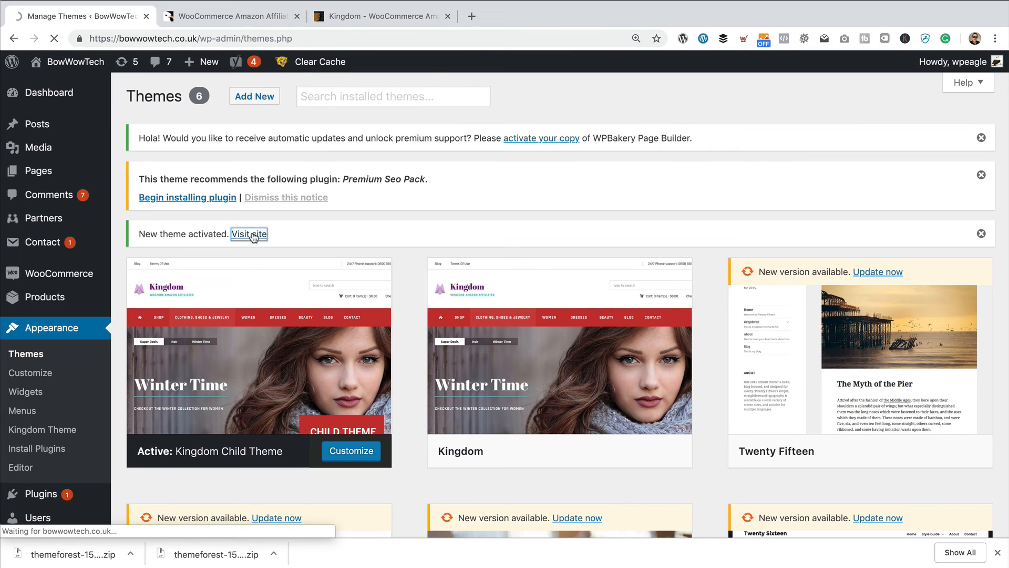
left_click(248, 233)
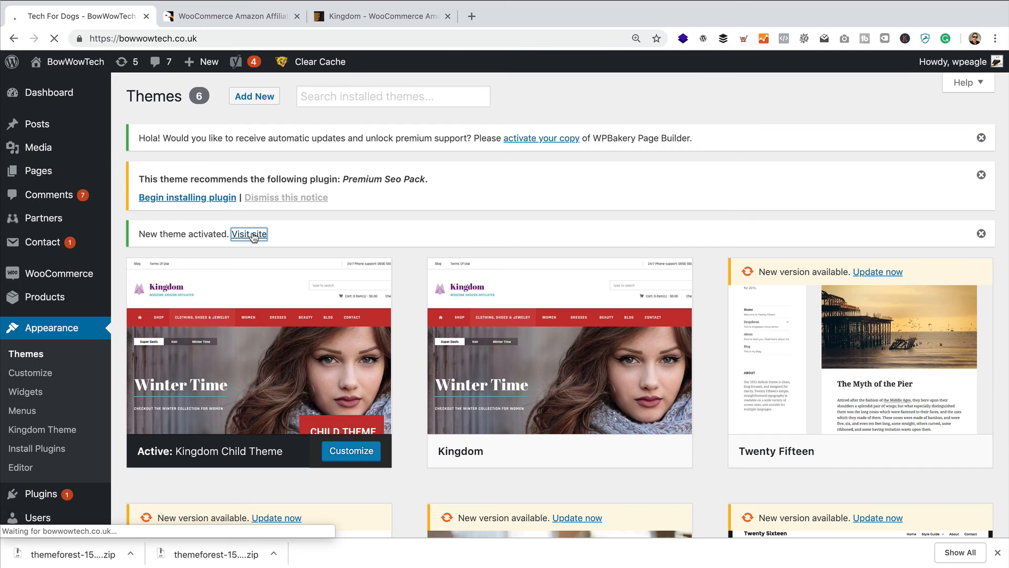
left_click(247, 233)
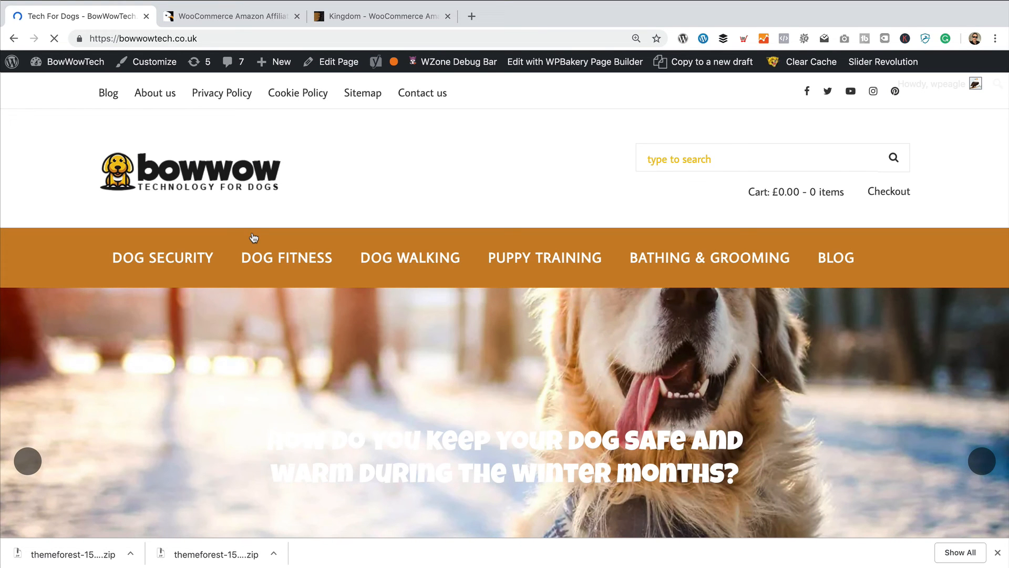